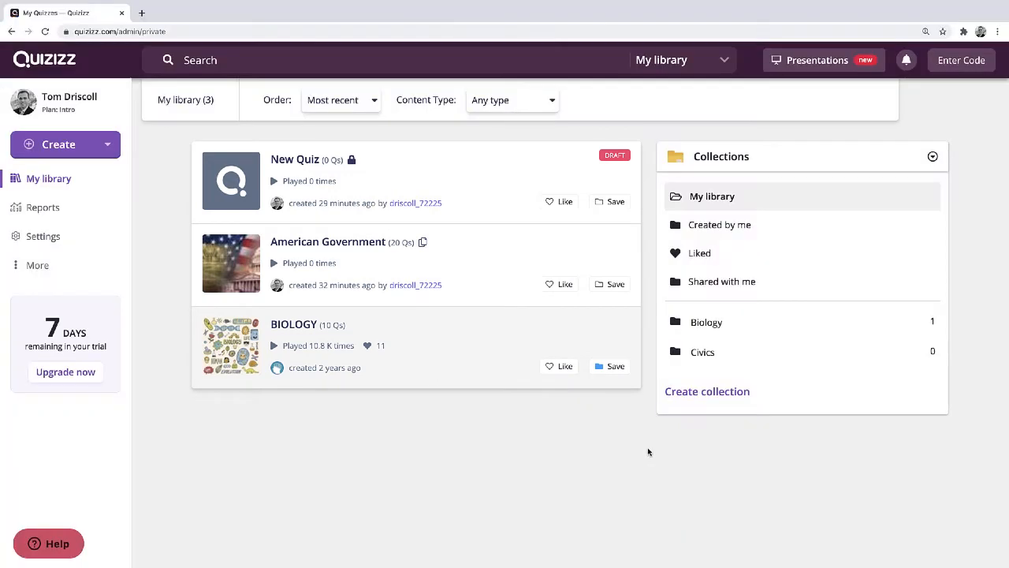
mouse_move(608, 438)
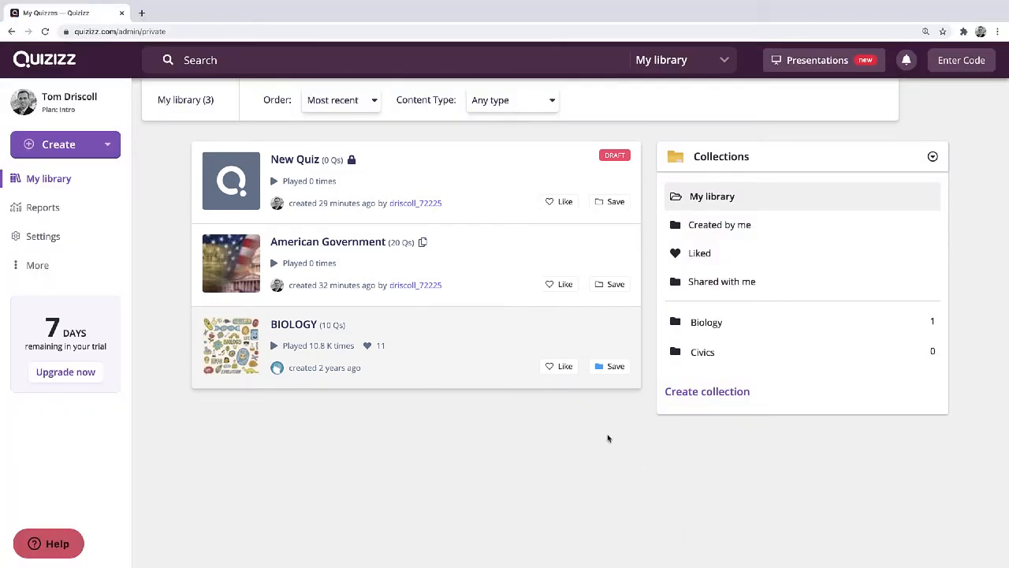
mouse_move(737, 329)
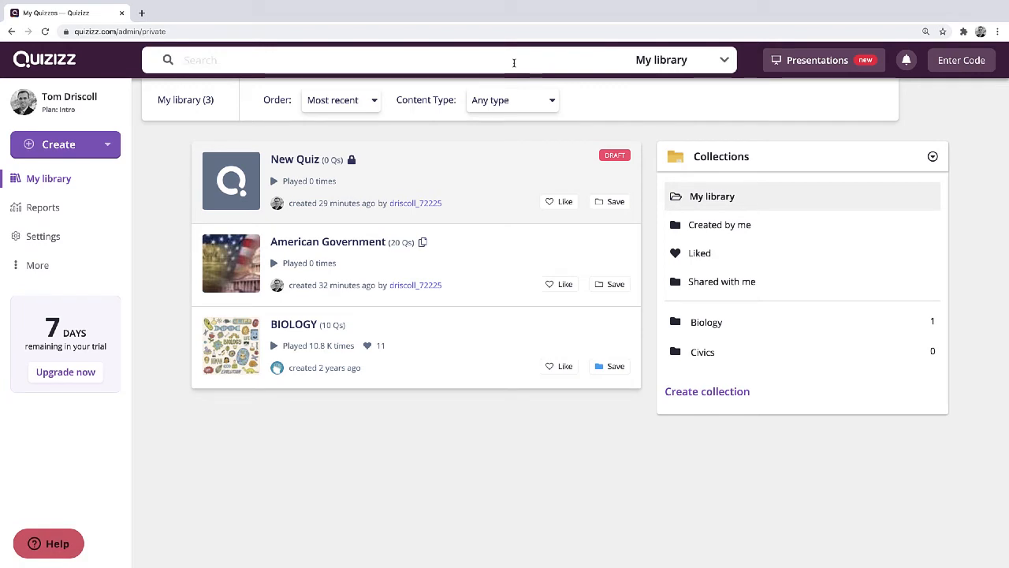
After a 'congress' search, create a quiz named 'Sample' and continue into its editor.
type("congress")
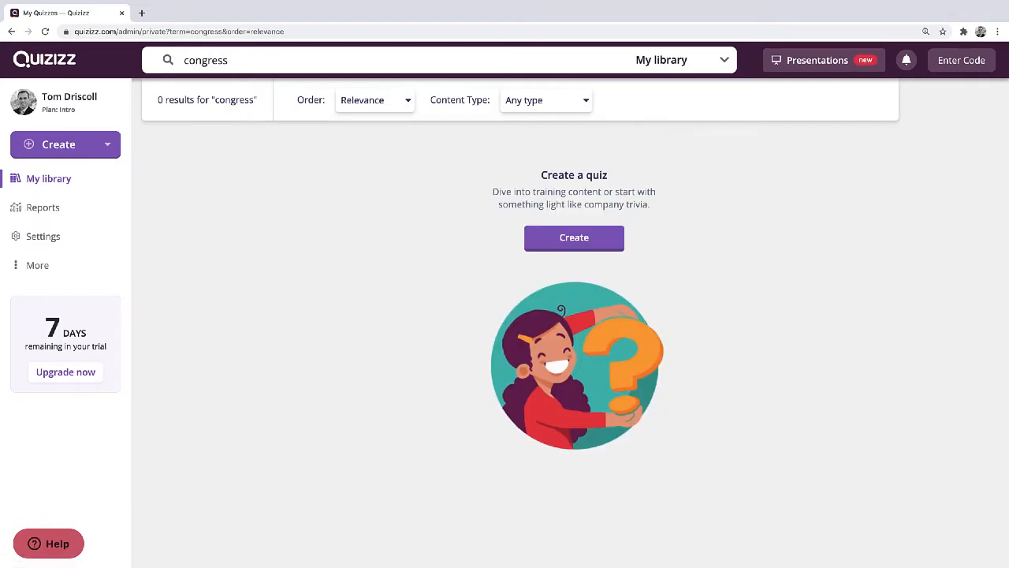
mouse_move(717, 240)
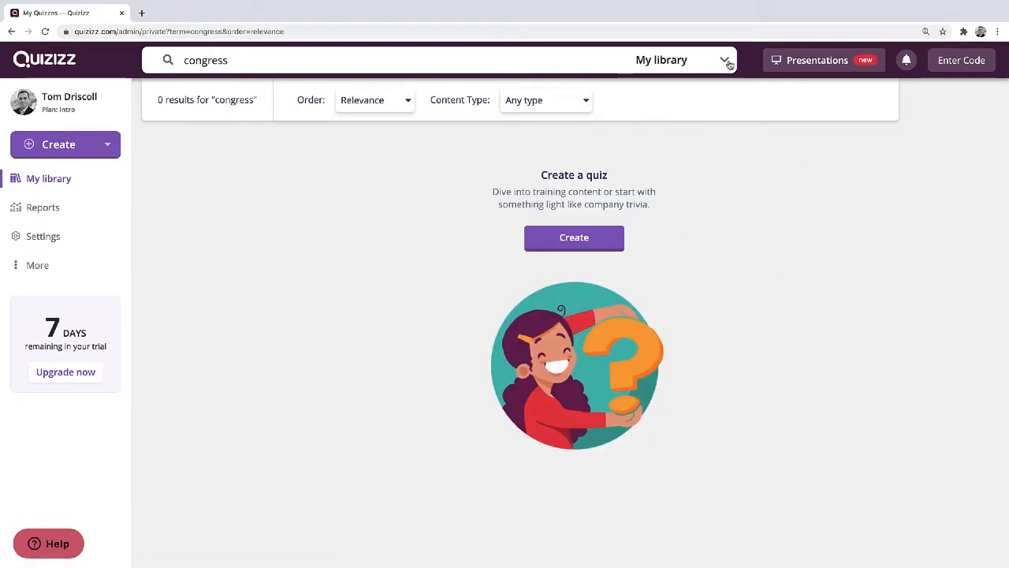
left_click(662, 60)
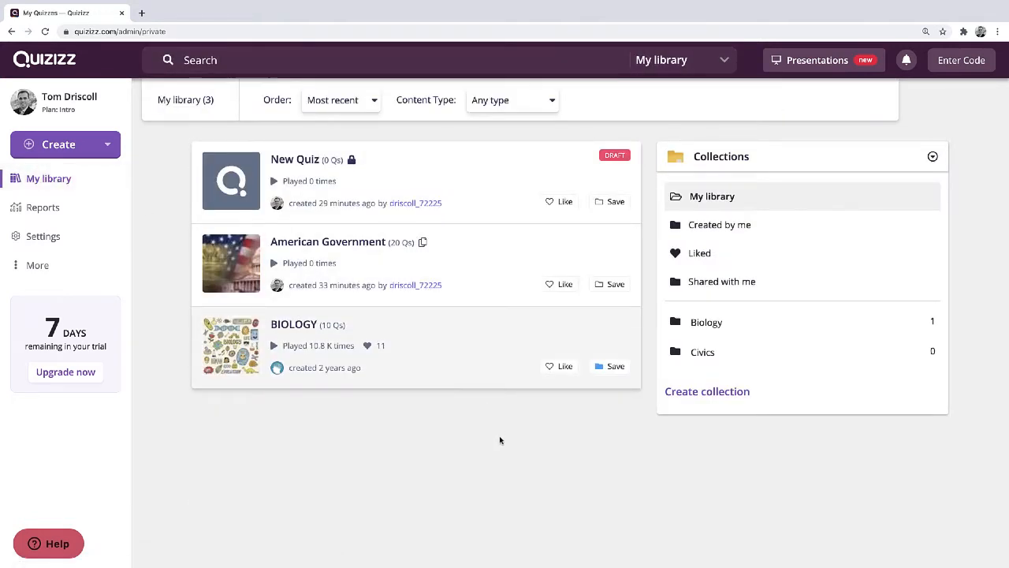
mouse_move(519, 453)
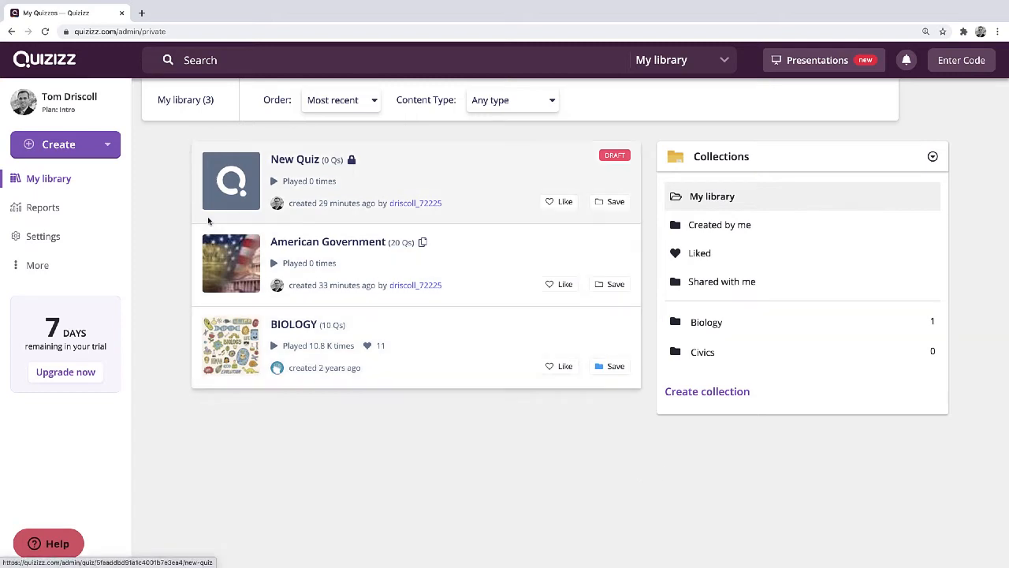
left_click(58, 144)
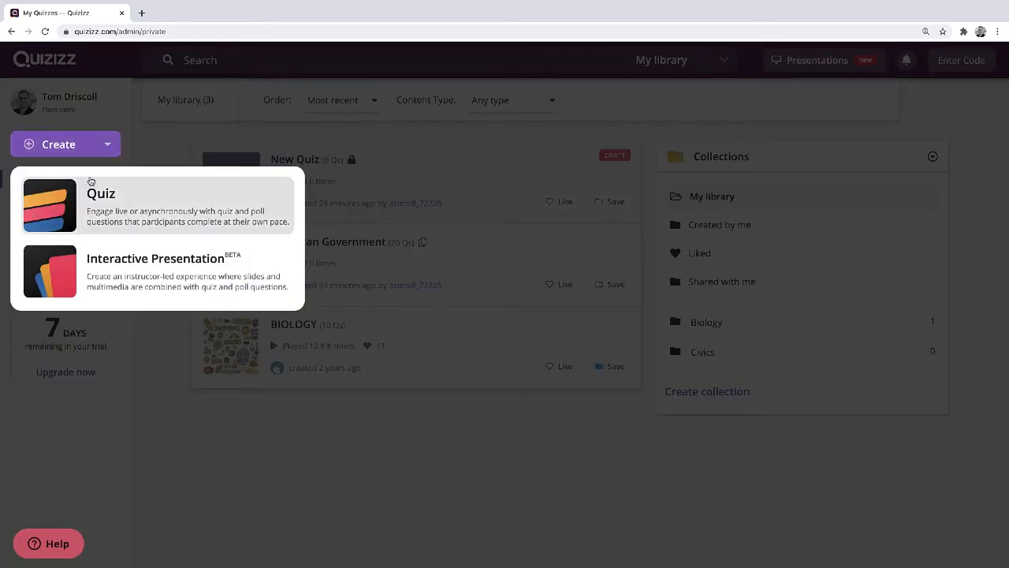
left_click(101, 193)
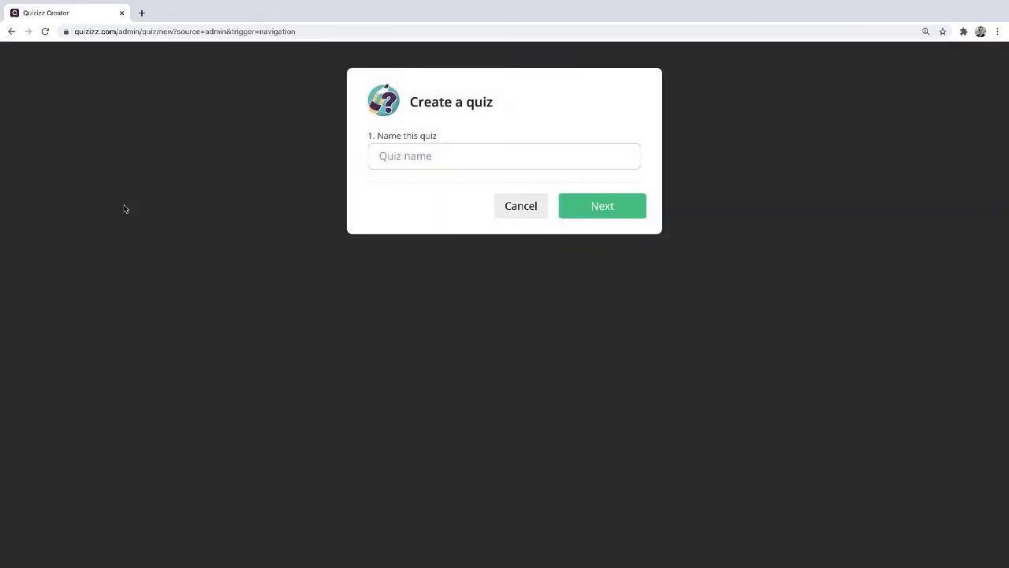
left_click(504, 155)
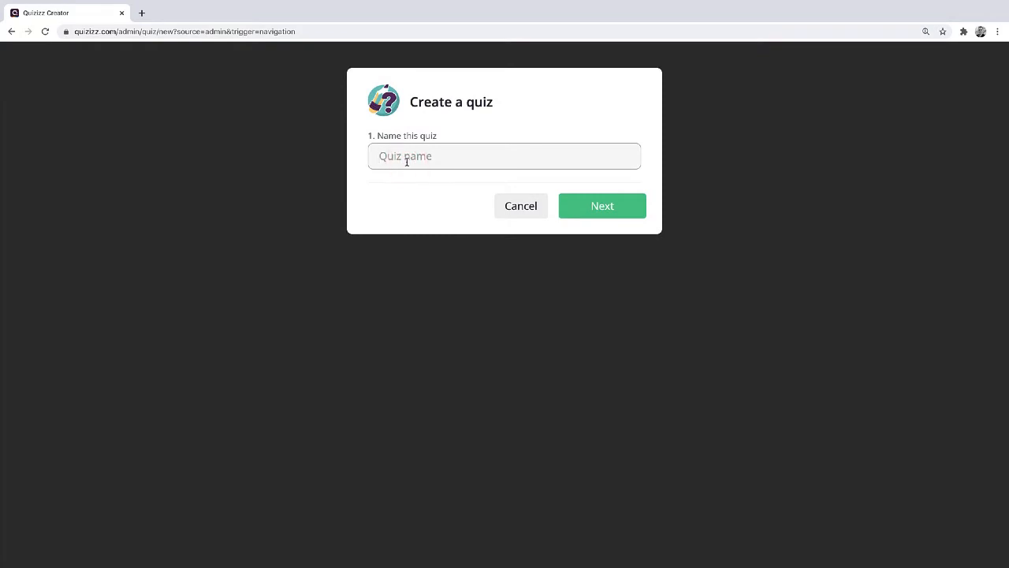
type("Sampl")
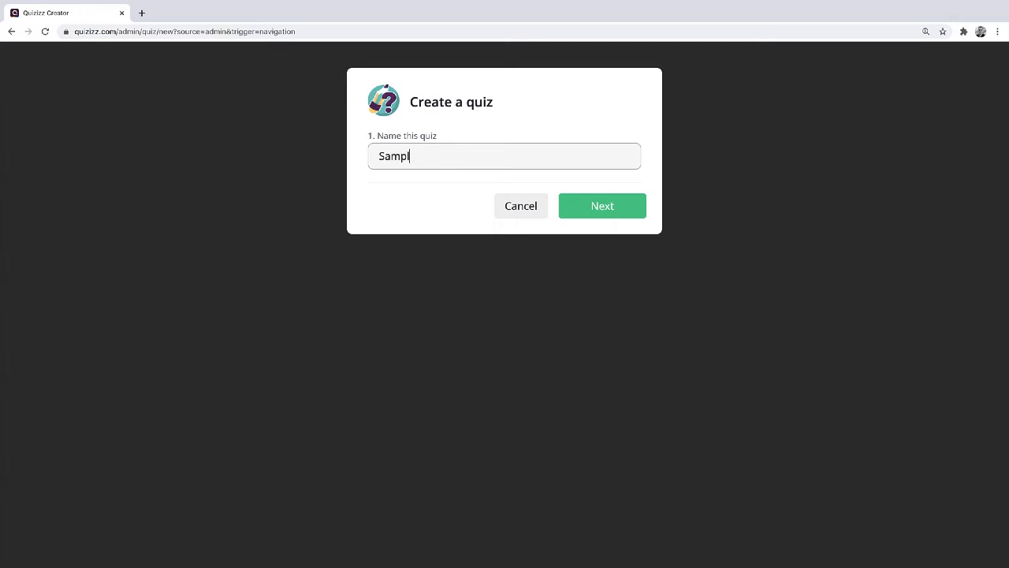
left_click(602, 206)
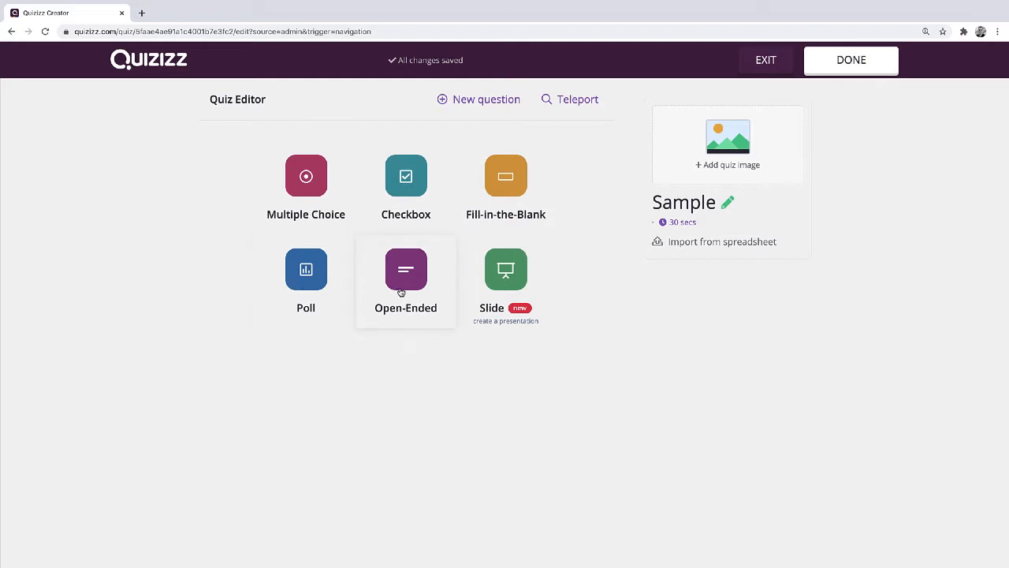
mouse_move(464, 275)
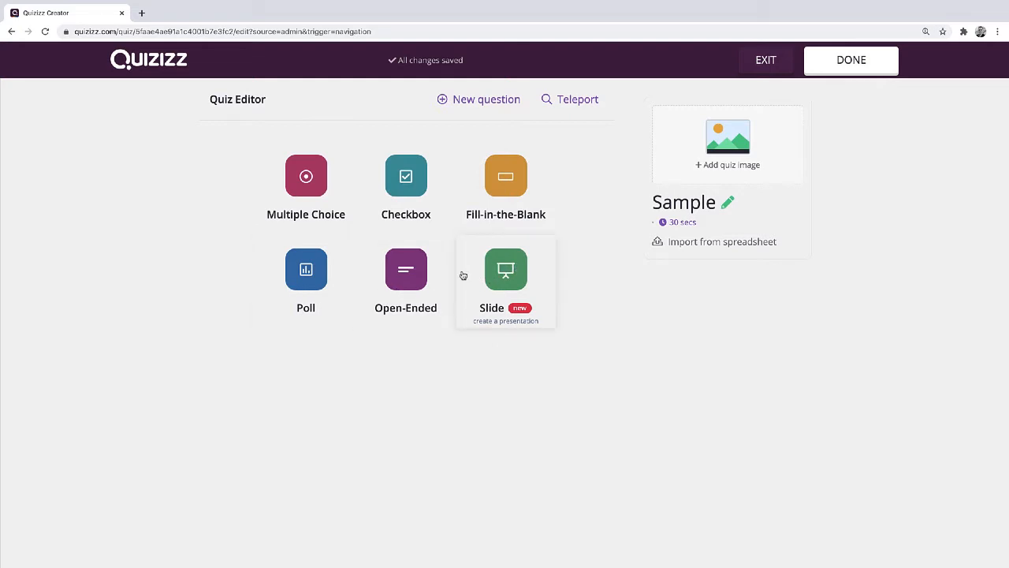
mouse_move(665, 341)
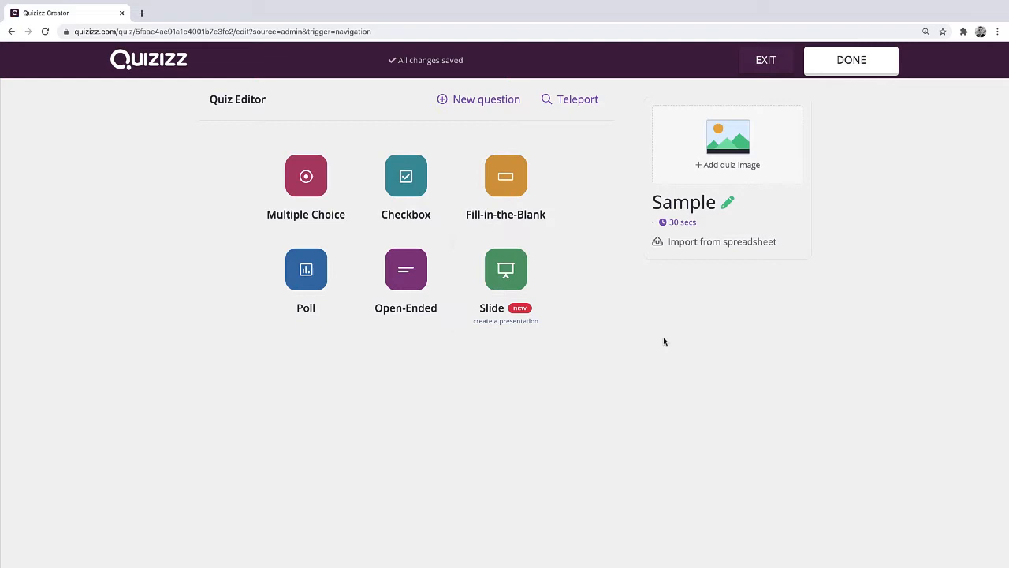
Add a multiple-choice Question 1 and upload a Bill of Rights image to it.
left_click(306, 176)
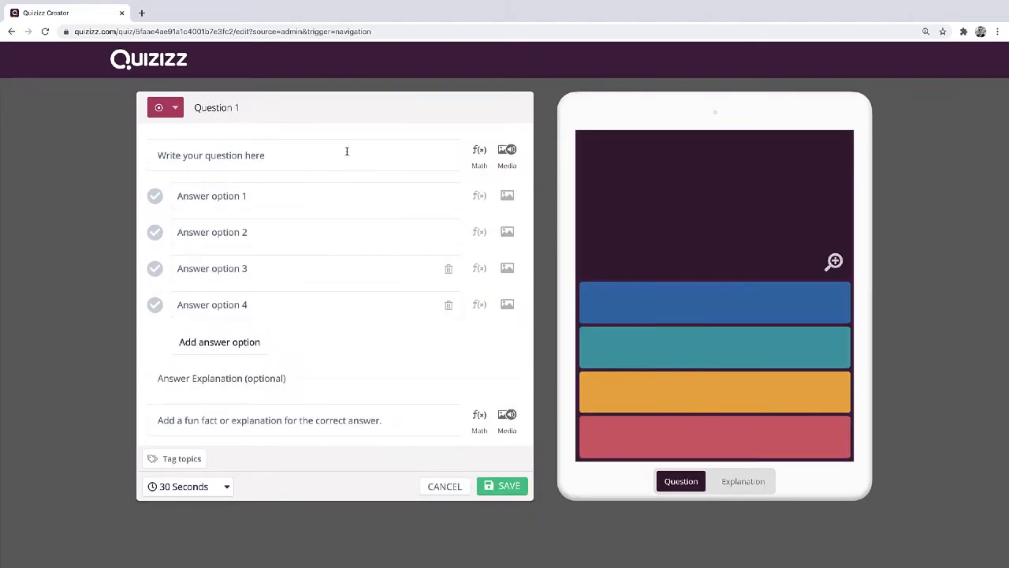
left_click(211, 195)
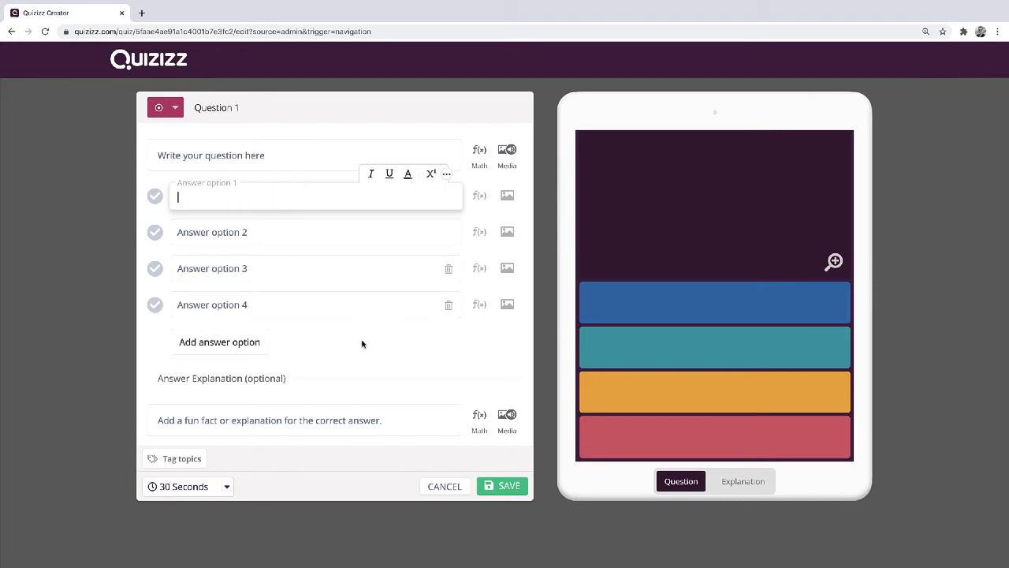
mouse_move(413, 371)
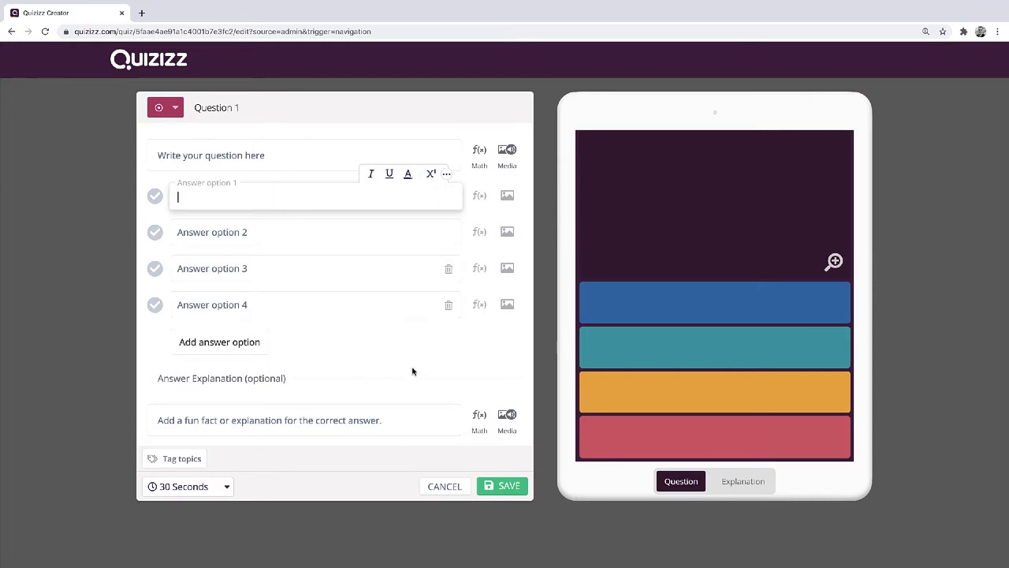
mouse_move(480, 151)
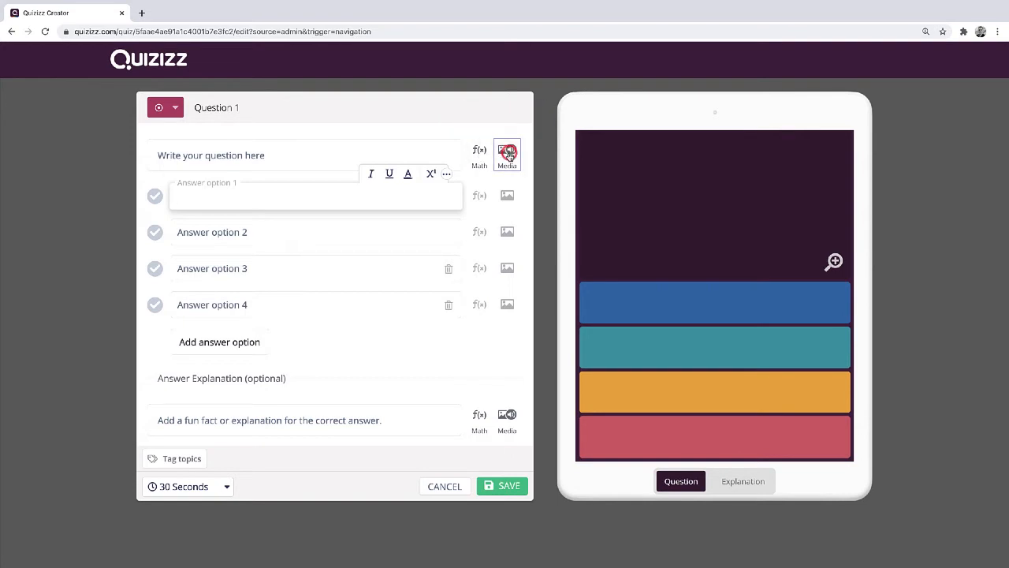
left_click(507, 154)
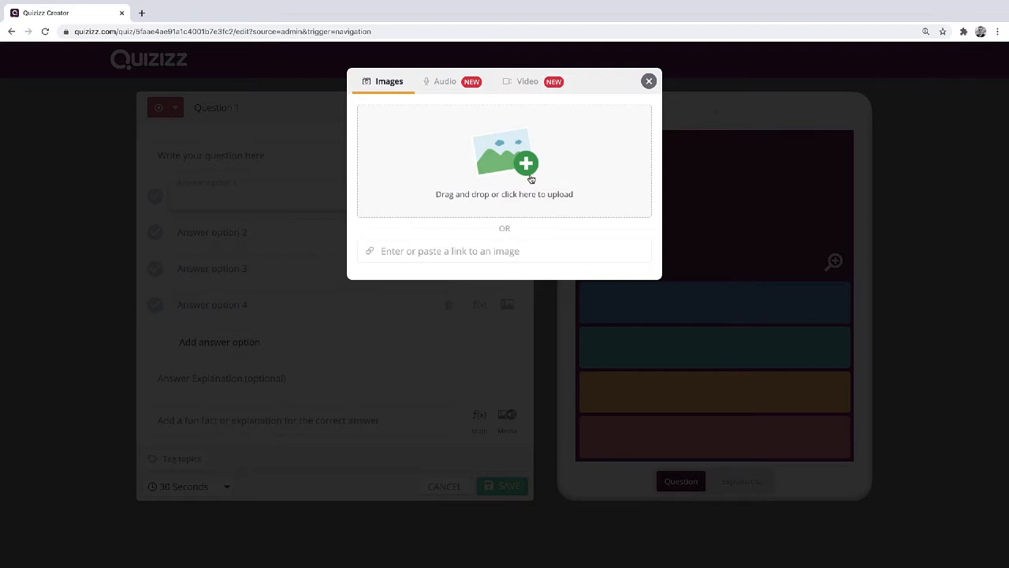
mouse_move(543, 173)
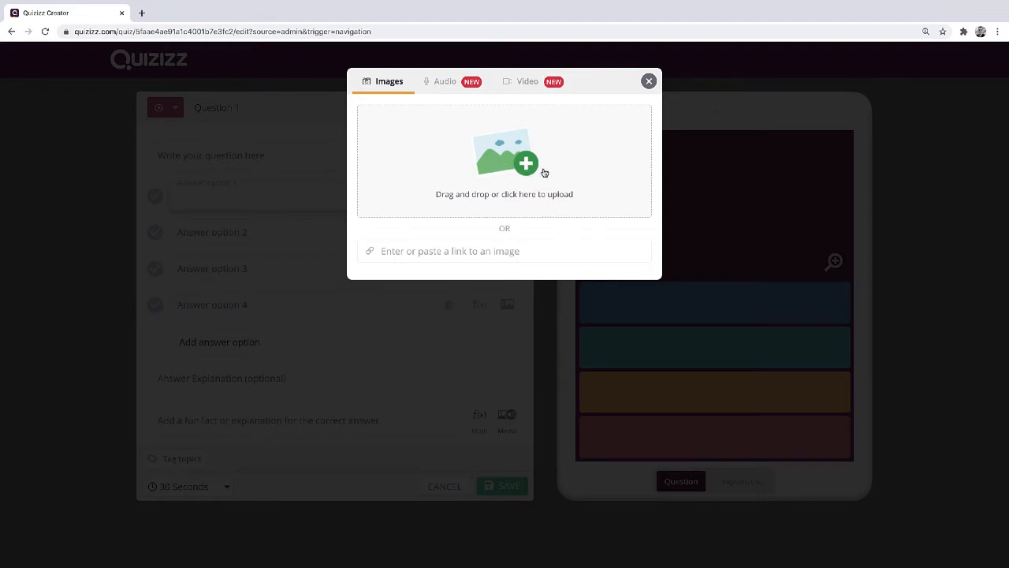
left_click(504, 158)
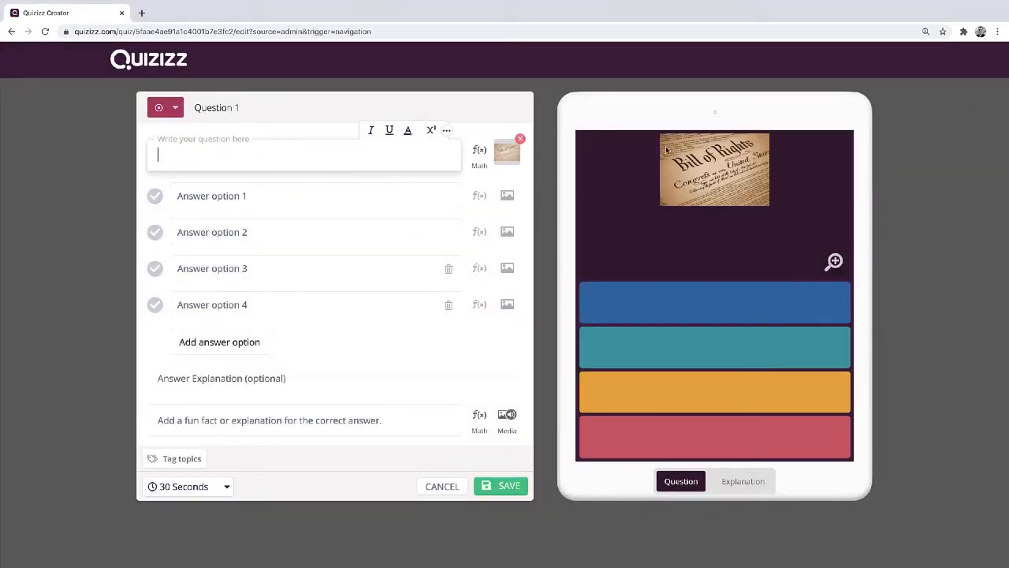
mouse_move(471, 382)
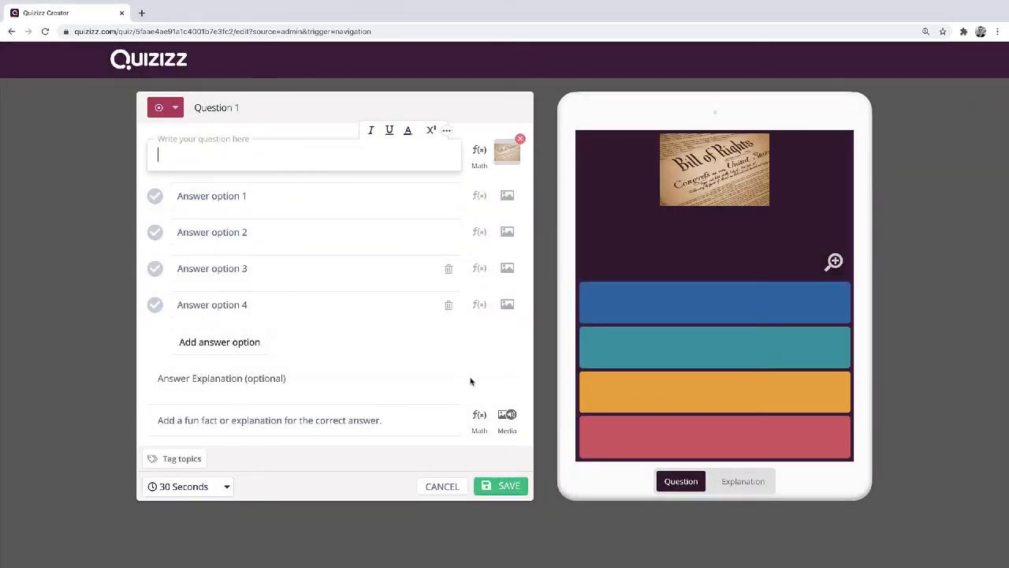
Show Question 1's time-limit choices, leaving it at 30 seconds.
scroll("down", 3)
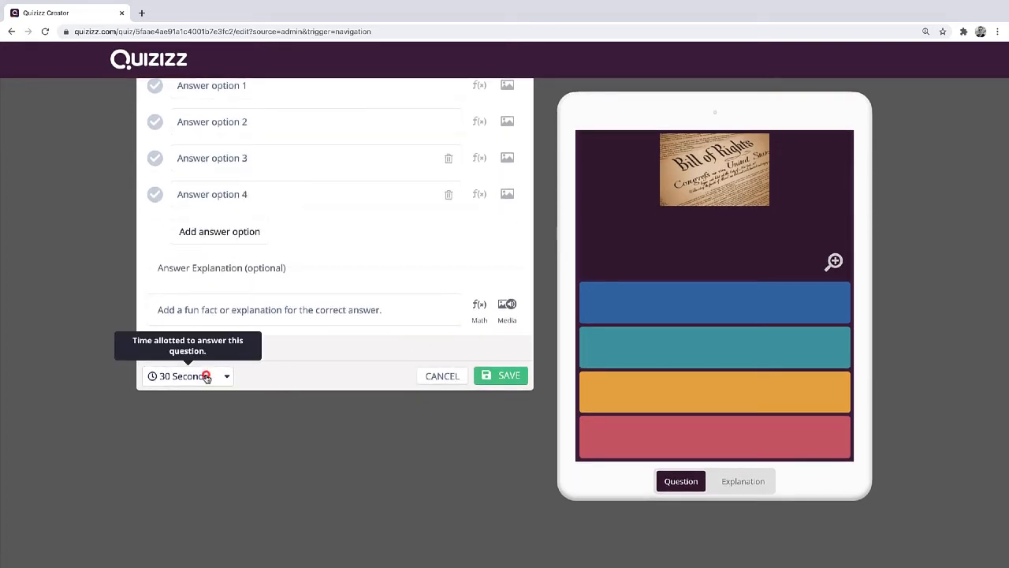
left_click(188, 375)
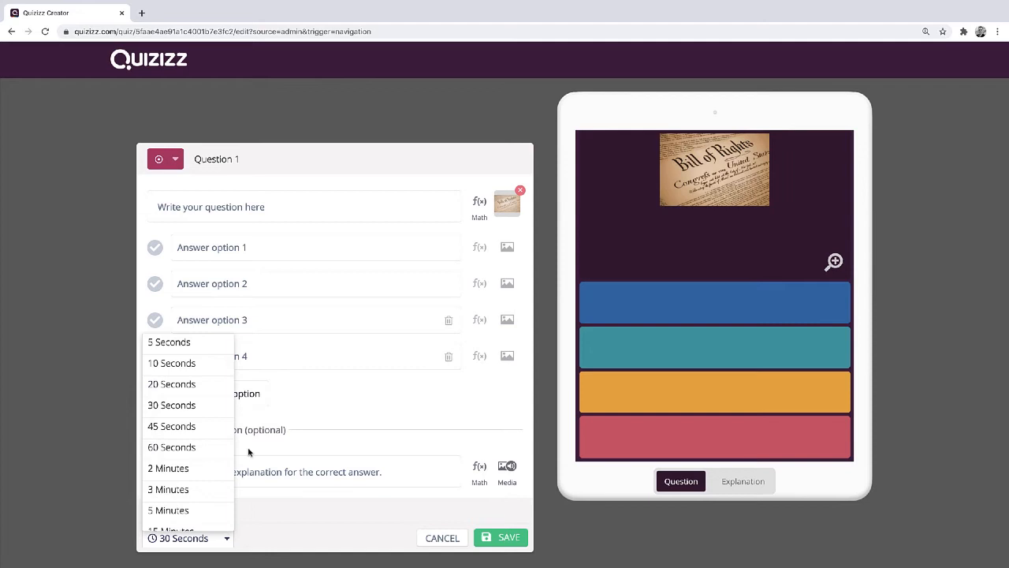
mouse_move(362, 442)
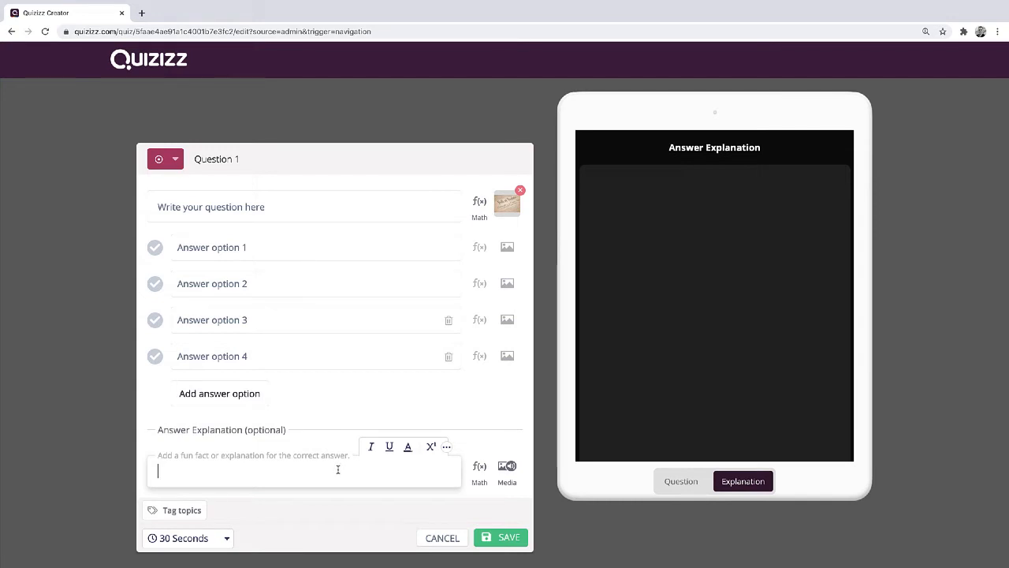
mouse_move(463, 492)
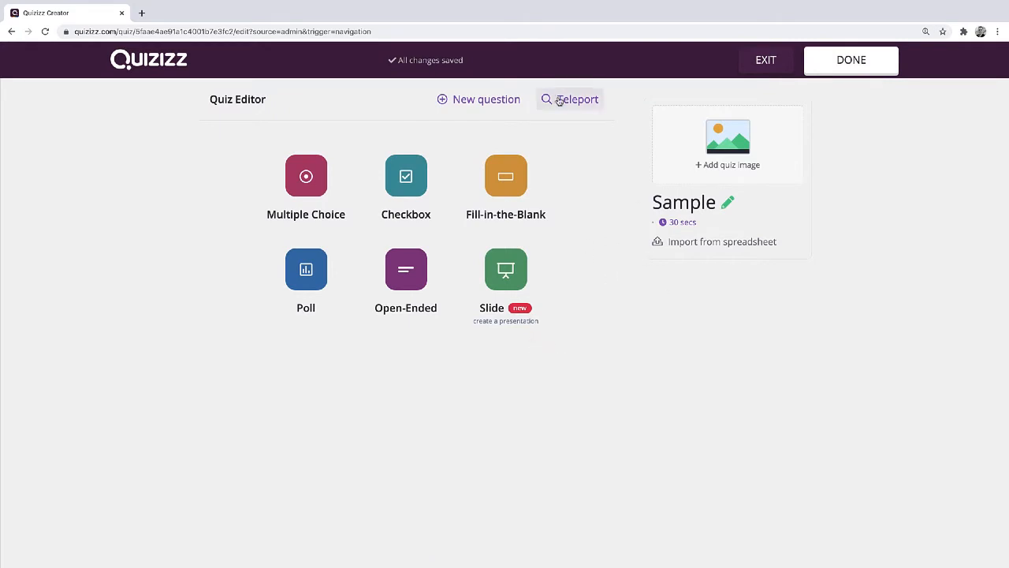
Teleport the right-to-assemble question from the public First Amendment quiz, then exit the editor.
left_click(577, 99)
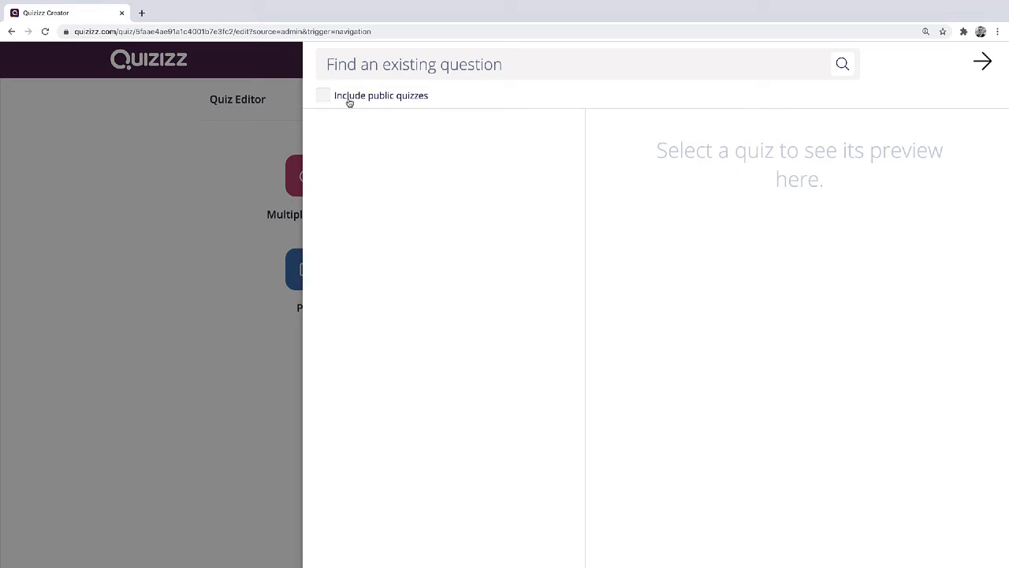
left_click(323, 95)
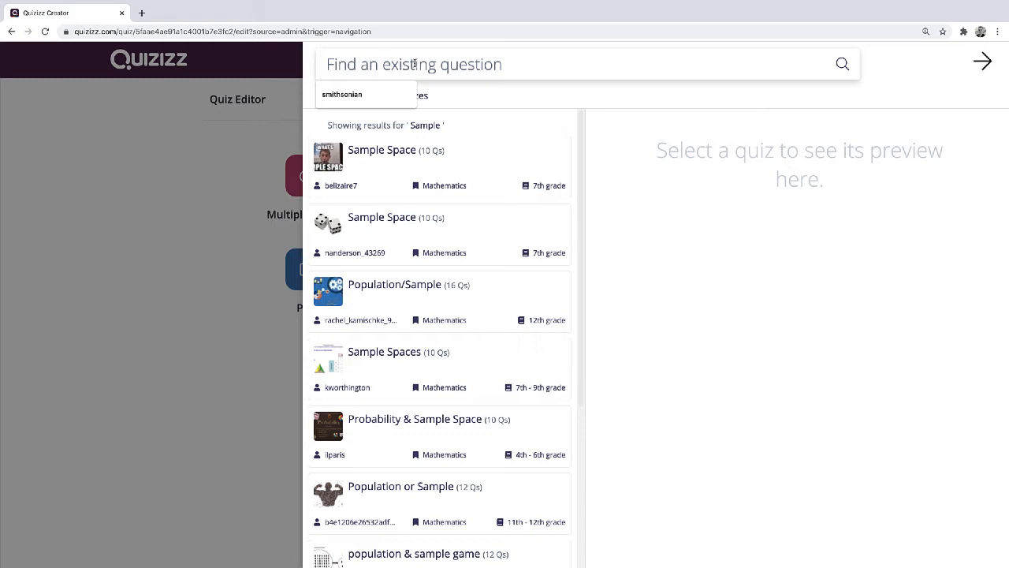
type("first amendment")
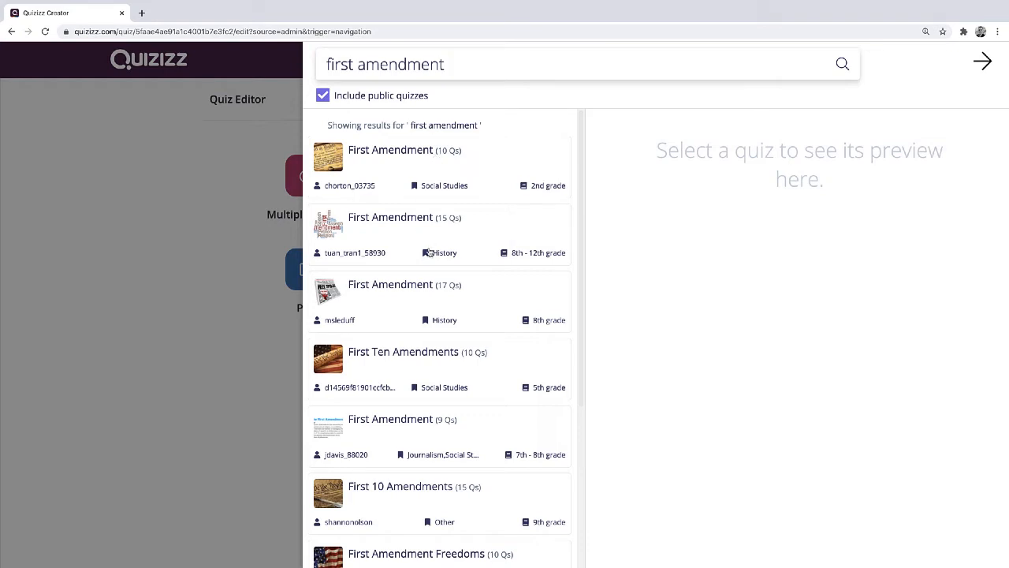
mouse_move(410, 329)
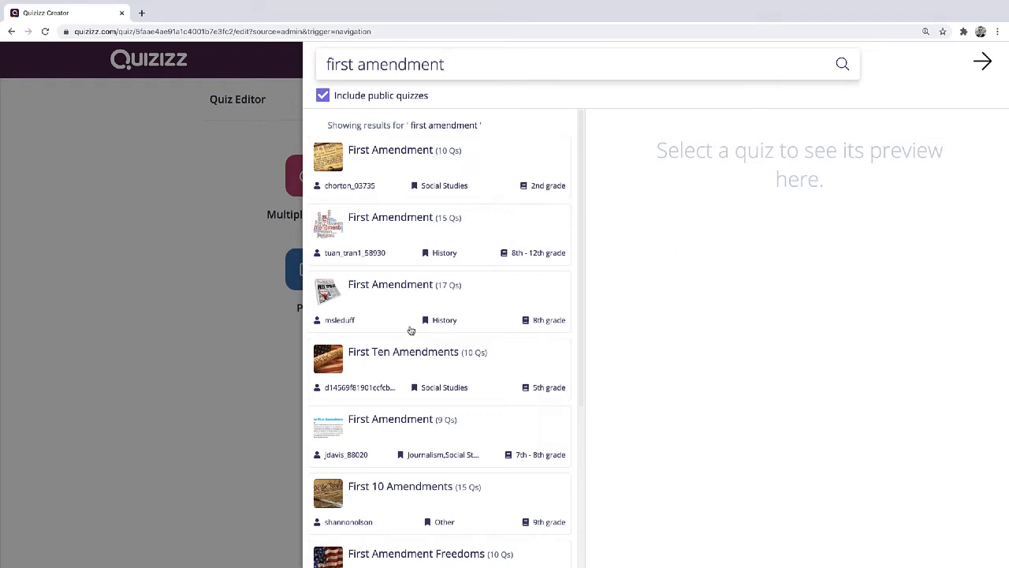
left_click(390, 150)
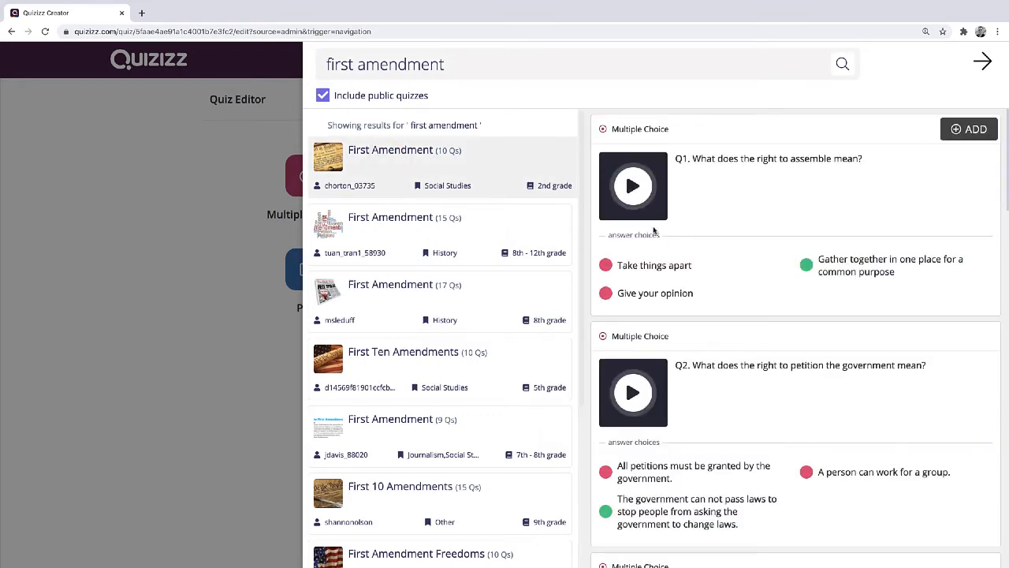
mouse_move(787, 245)
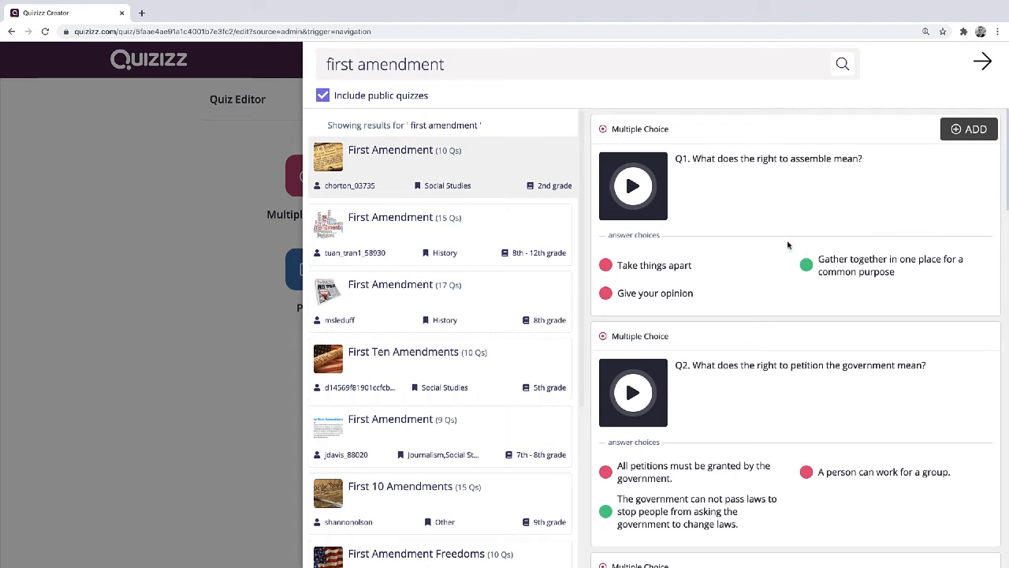
left_click(969, 129)
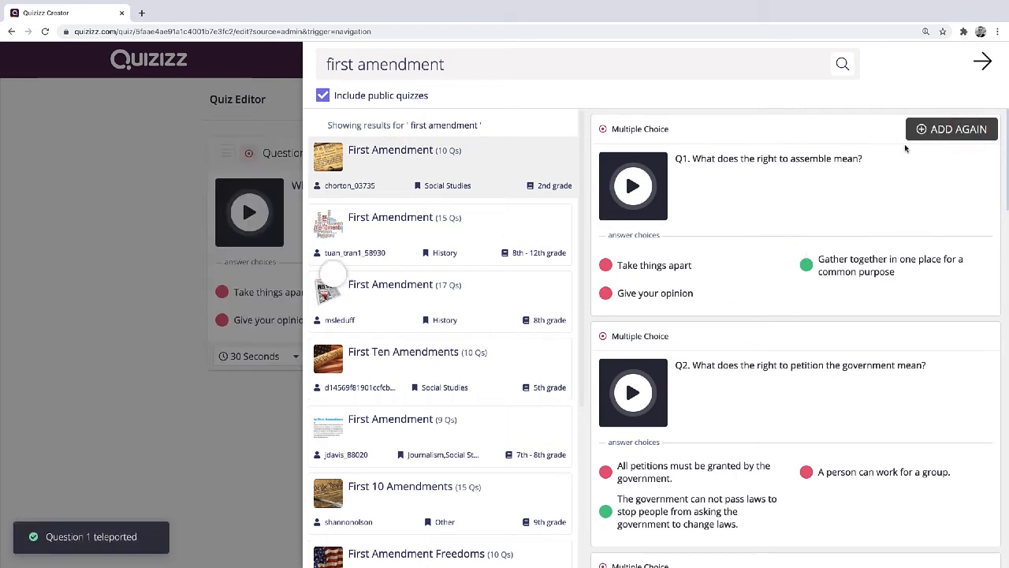
mouse_move(239, 442)
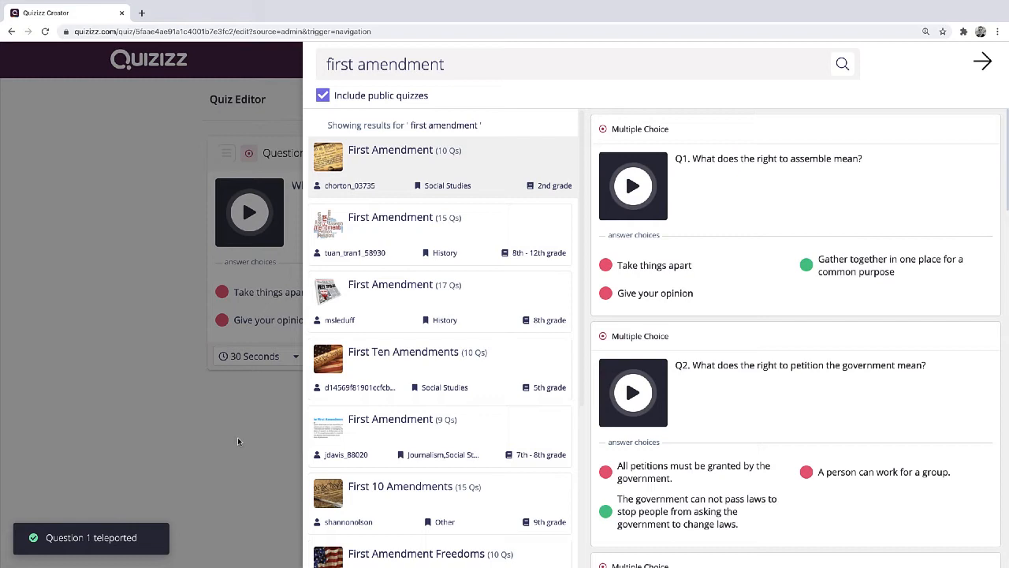
left_click(982, 61)
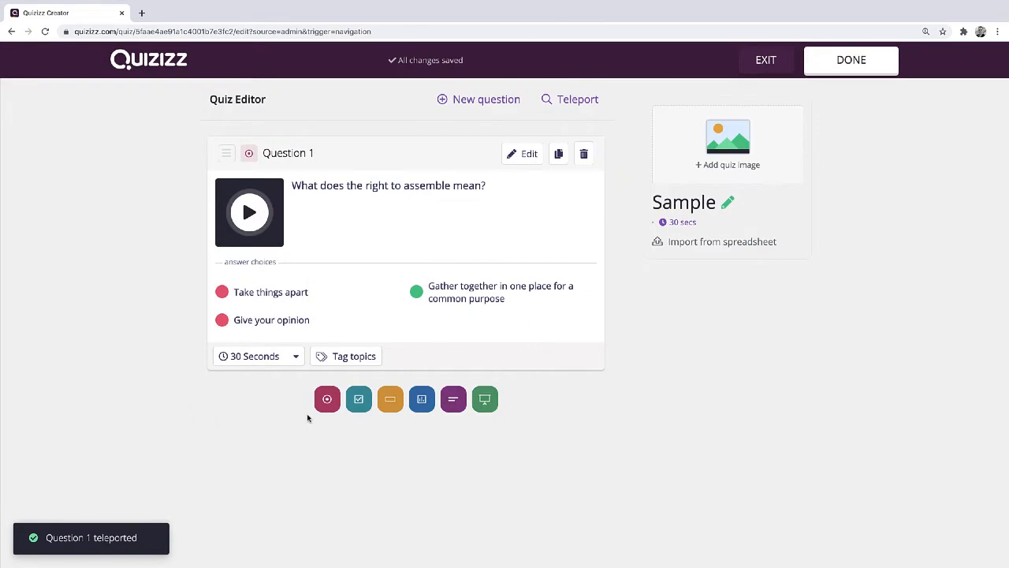
mouse_move(592, 85)
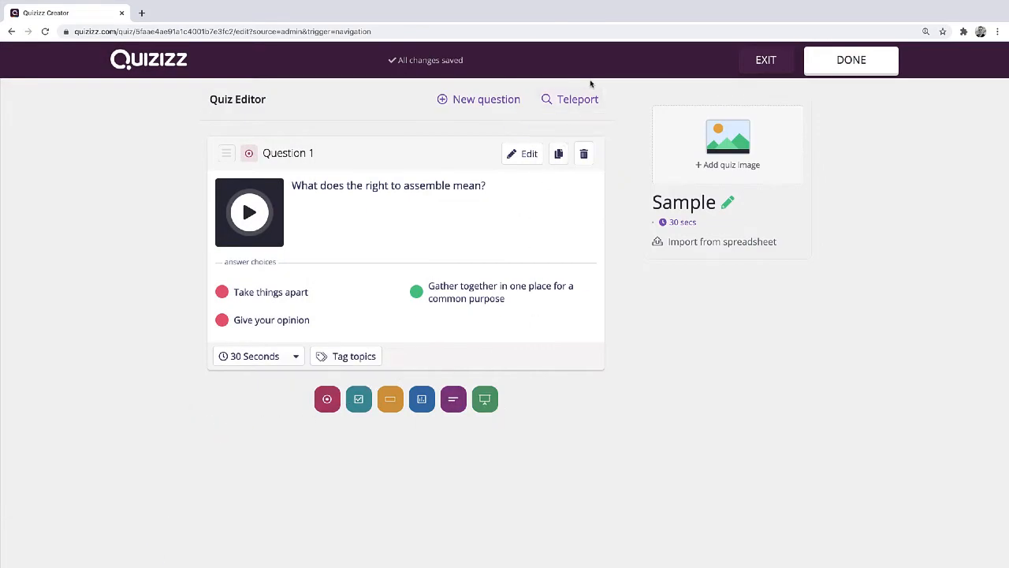
mouse_move(578, 119)
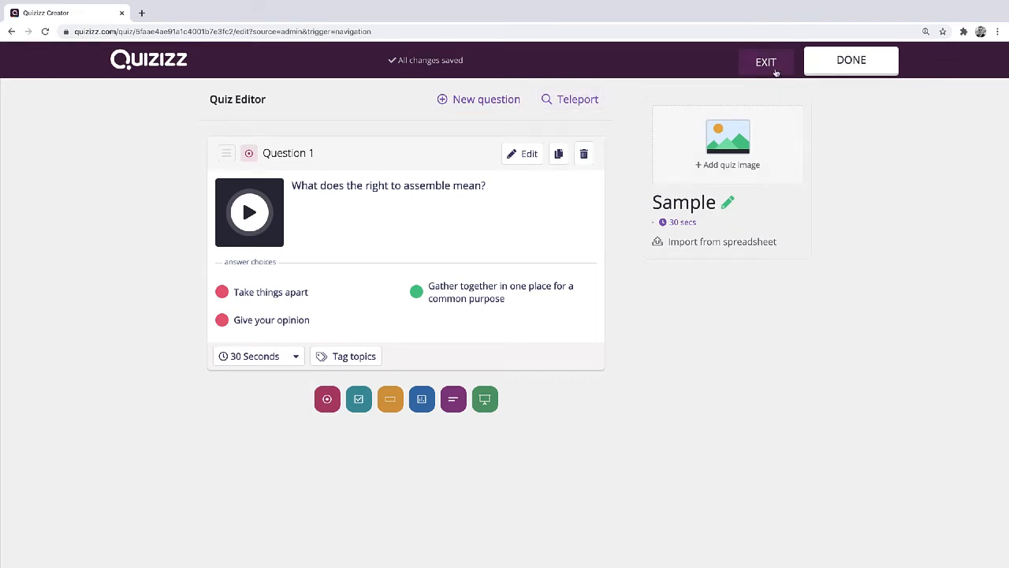
left_click(765, 61)
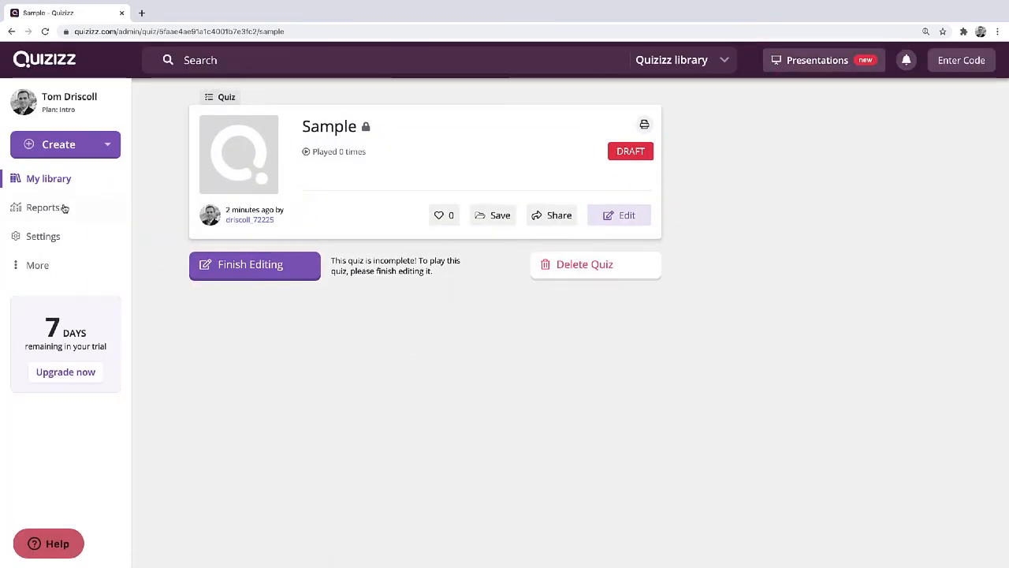
Search the Quizizz library for 'American Government' and open the first quiz result.
left_click(49, 178)
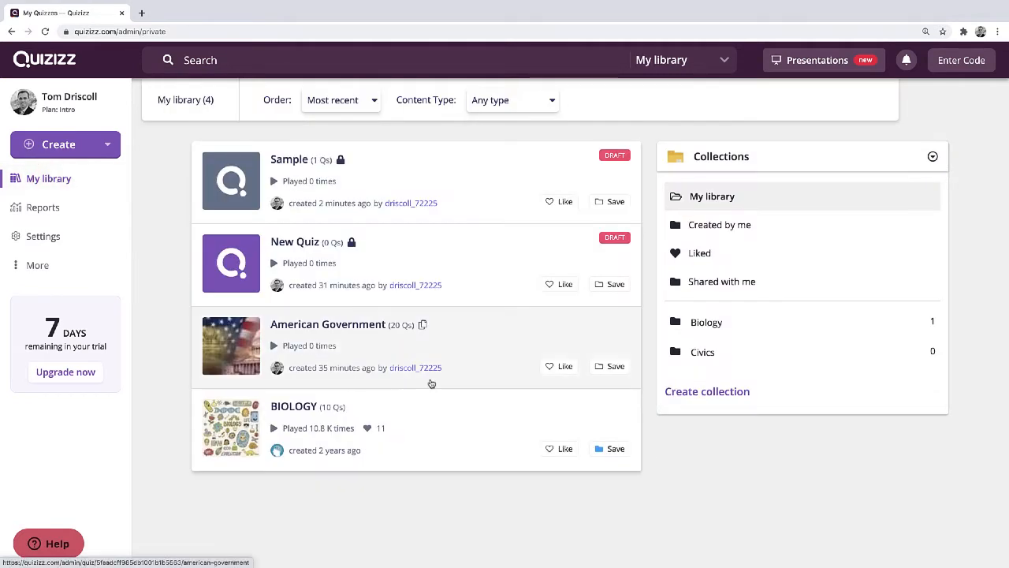
mouse_move(344, 328)
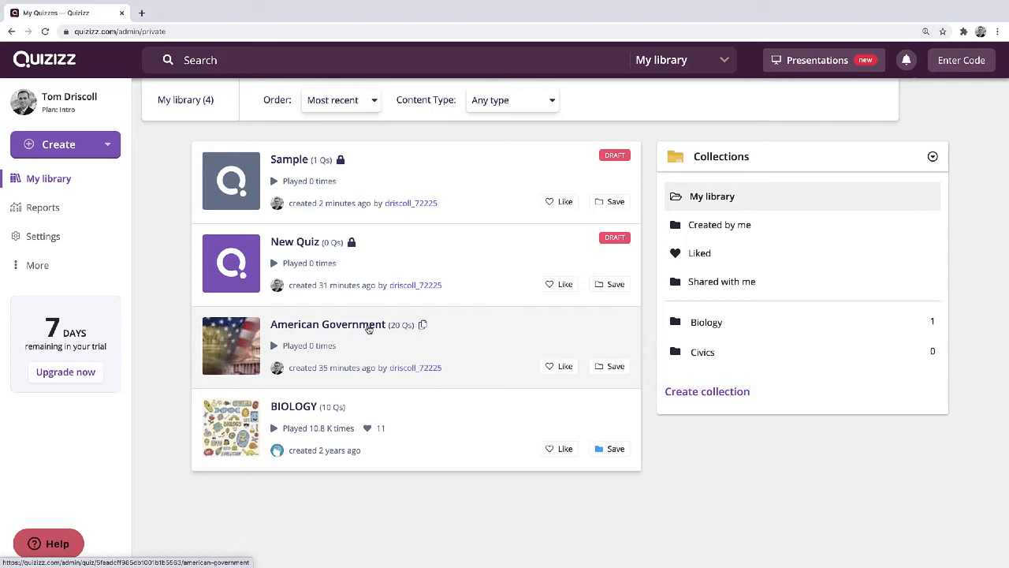
mouse_move(366, 342)
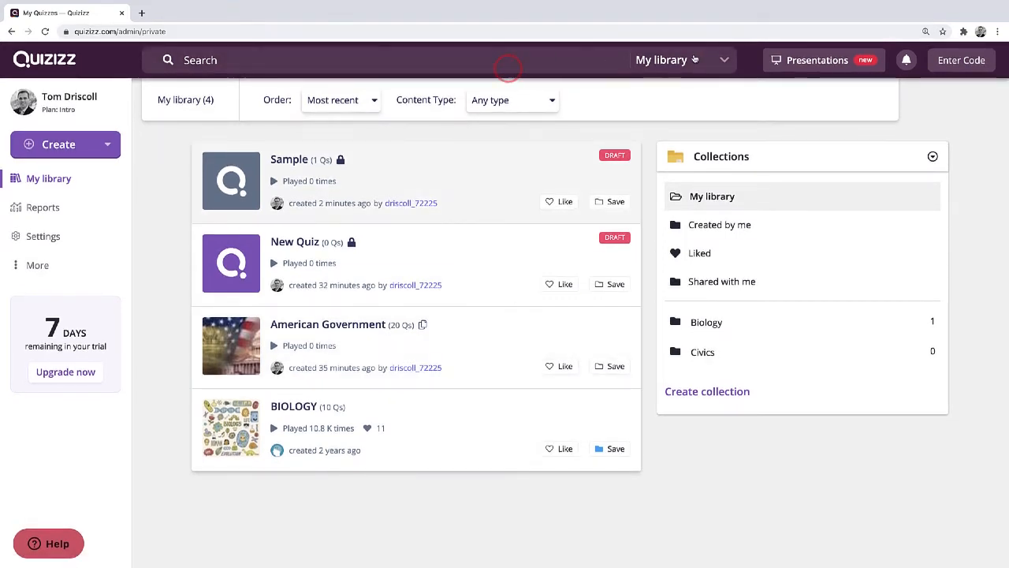
left_click(682, 59)
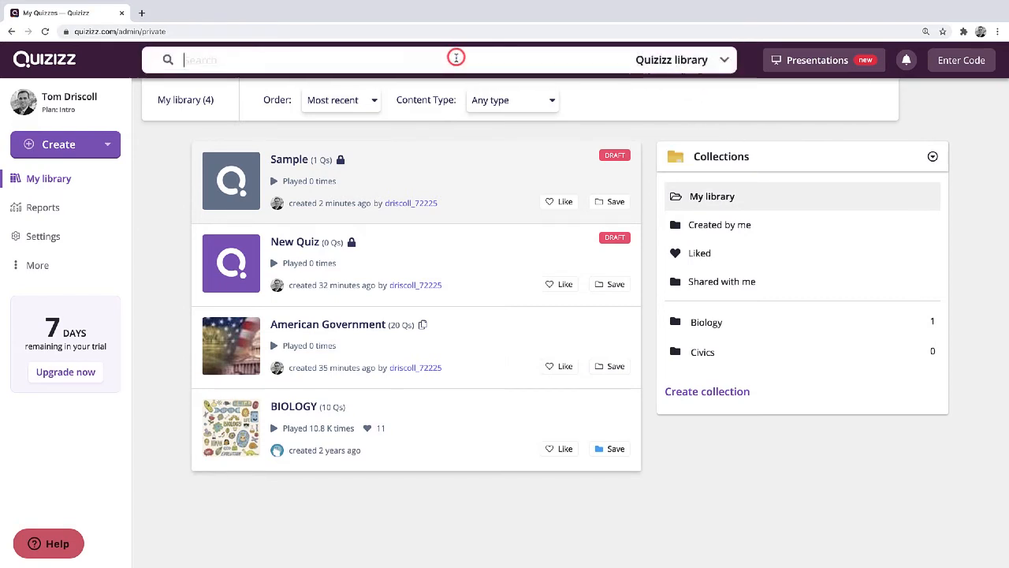
type("American Gov")
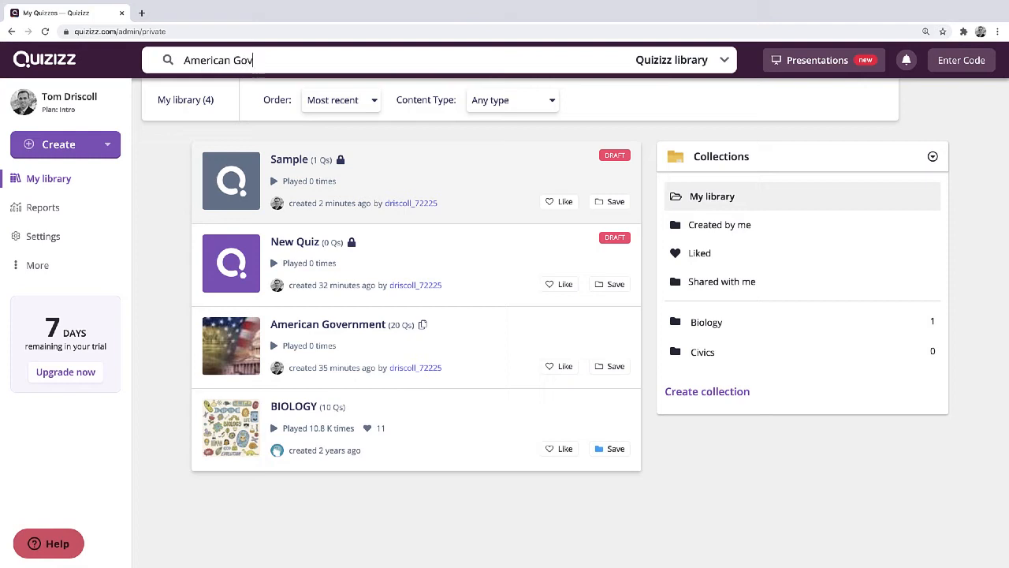
key("Enter")
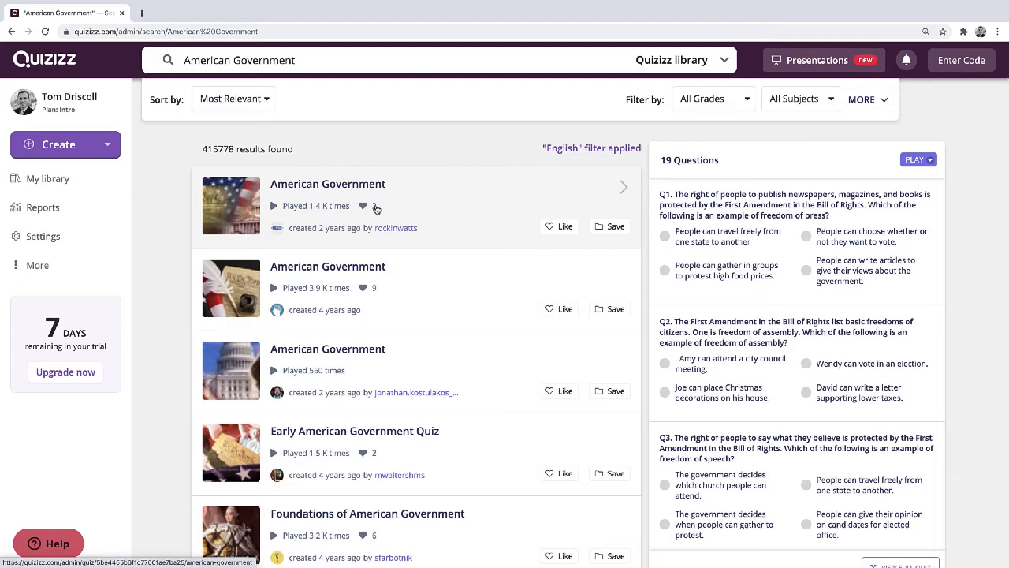
left_click(328, 184)
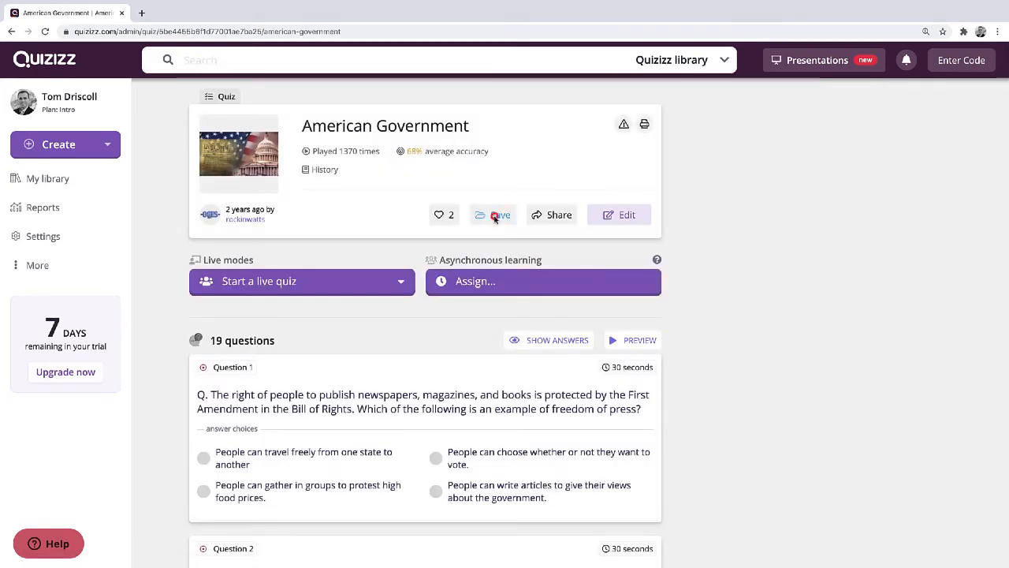
Cancel saving the American Government quiz to a collection and open it for editing.
left_click(493, 214)
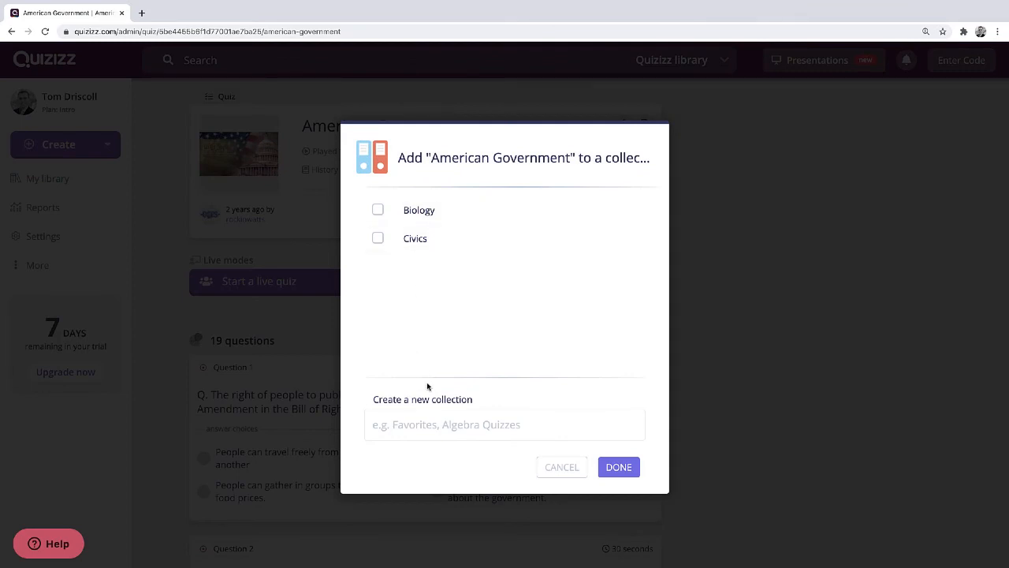
mouse_move(562, 467)
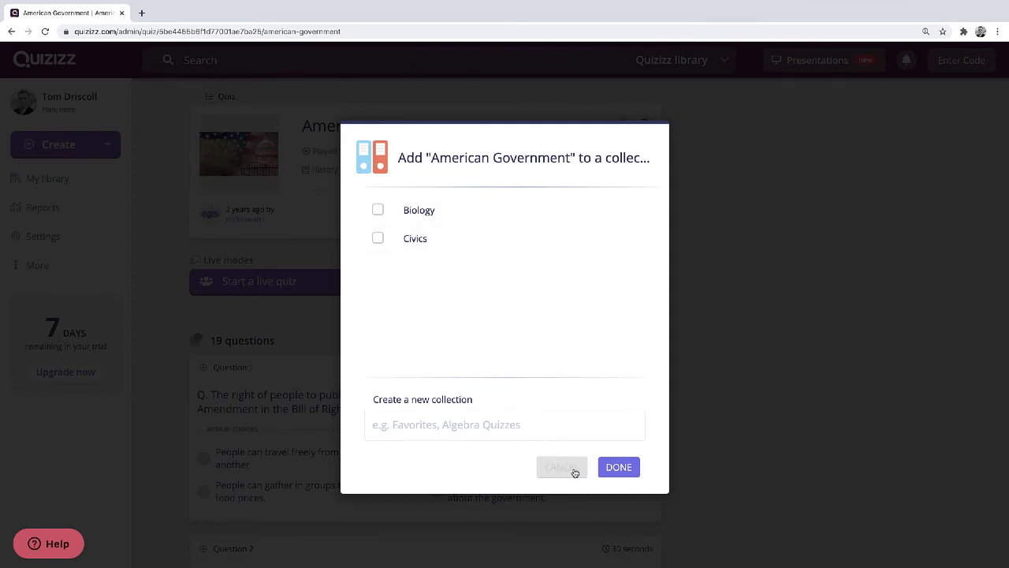
left_click(561, 467)
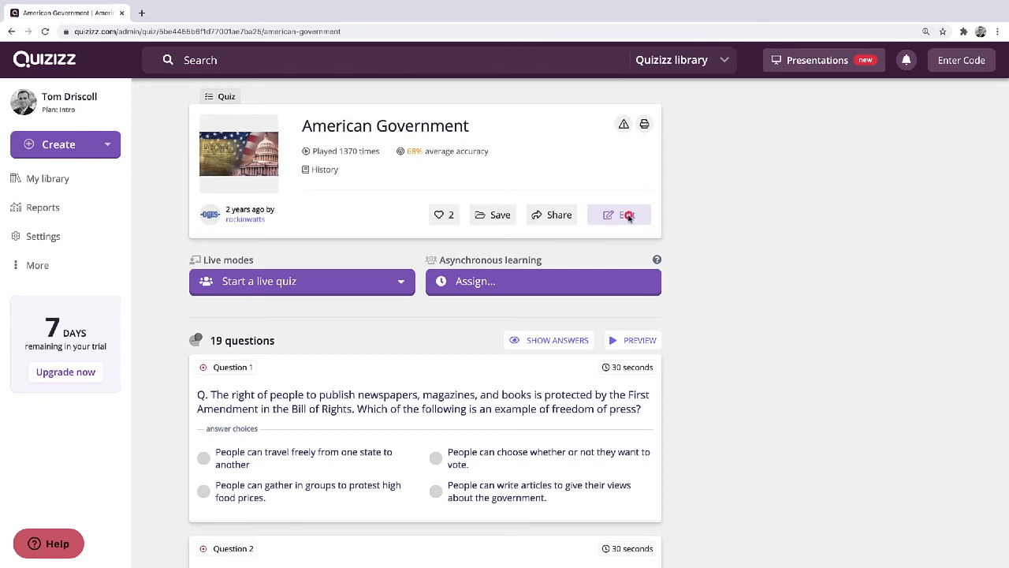
left_click(619, 214)
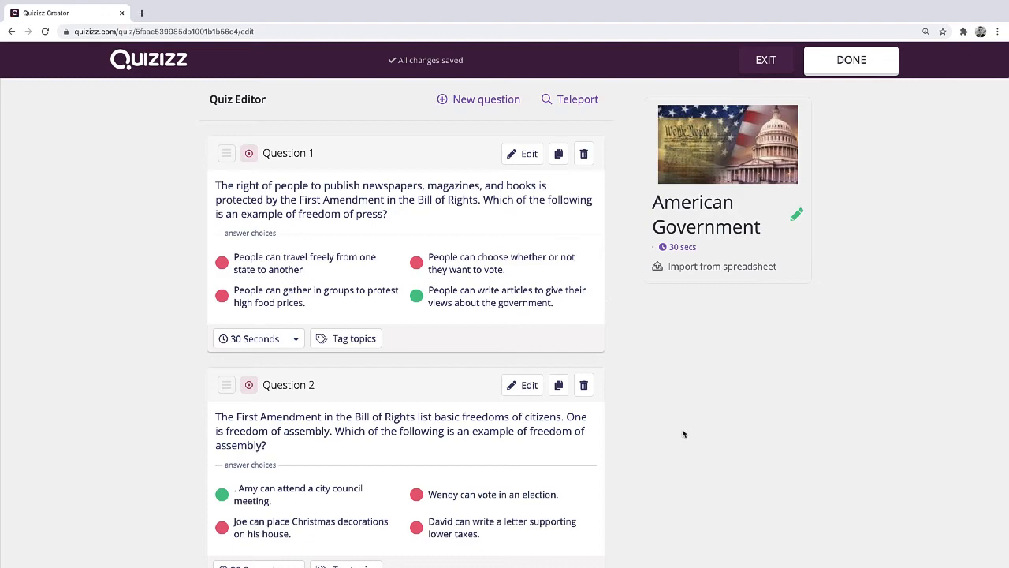
mouse_move(529, 325)
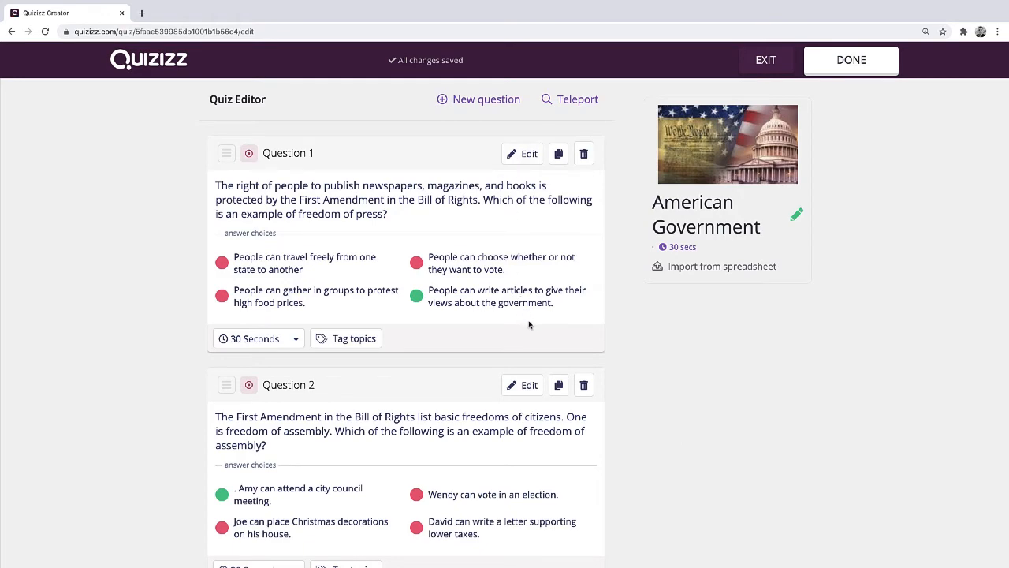
scroll("down", 3)
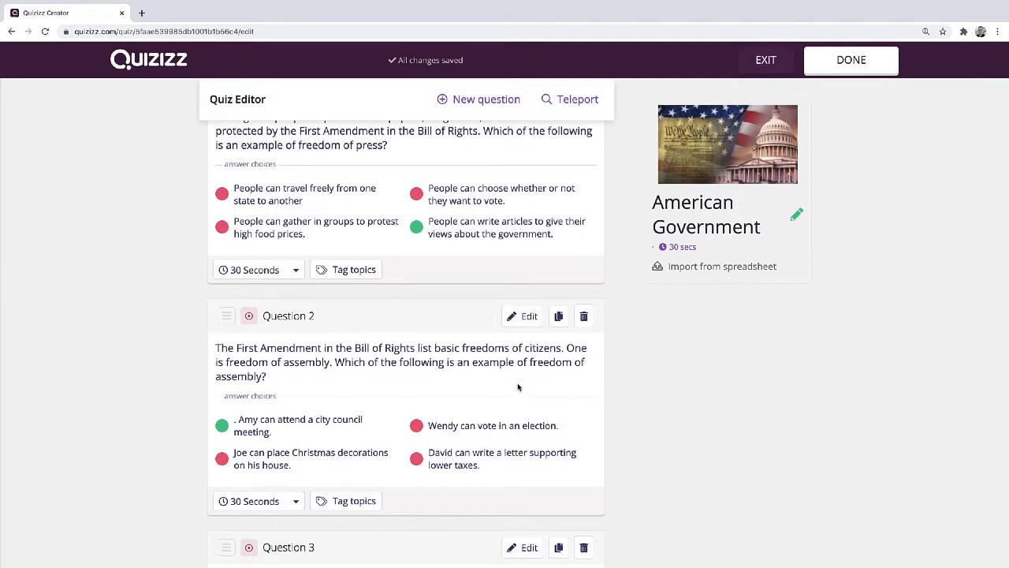
scroll("up", 3)
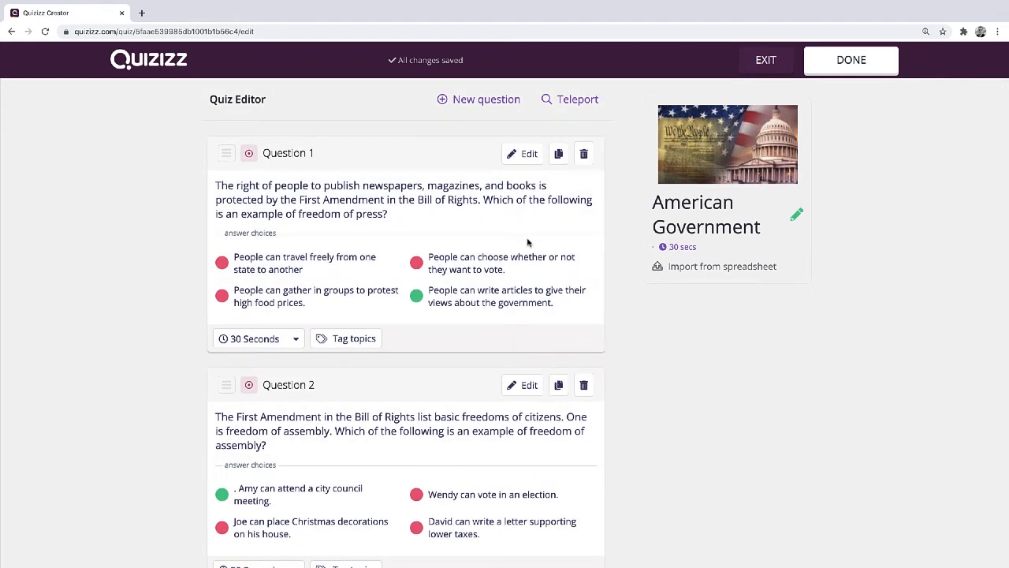
mouse_move(533, 347)
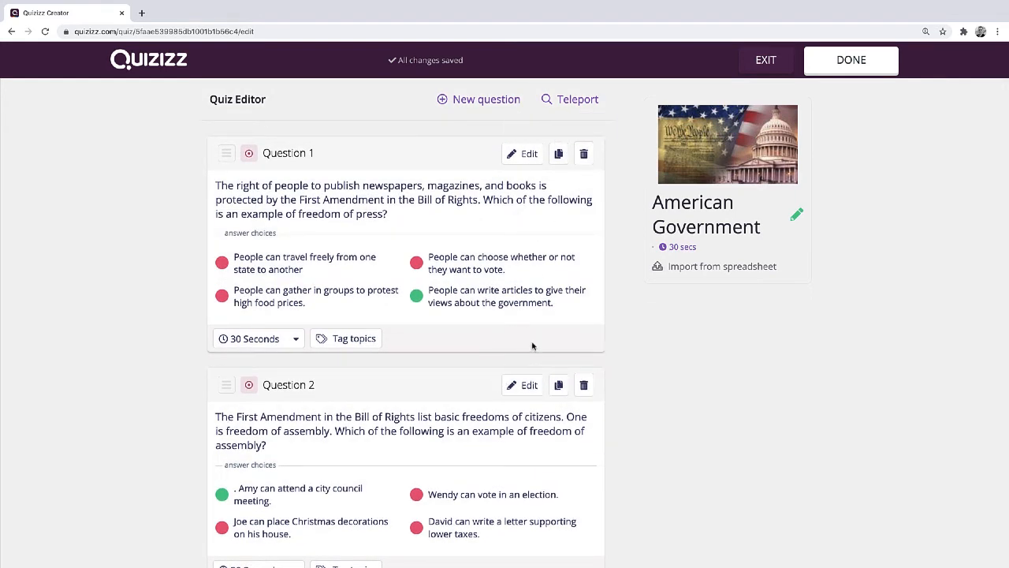
scroll("down", 3)
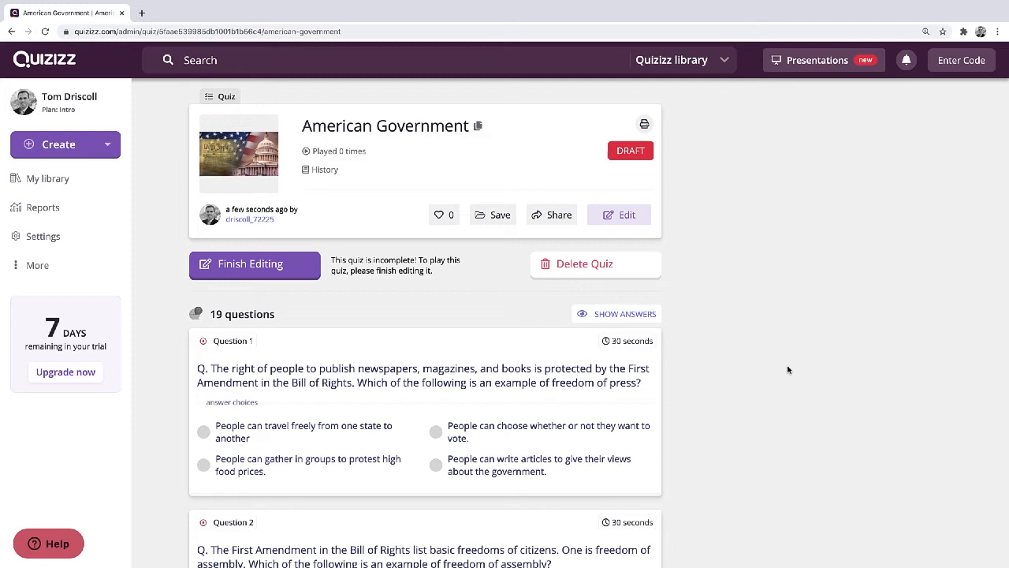
mouse_move(731, 335)
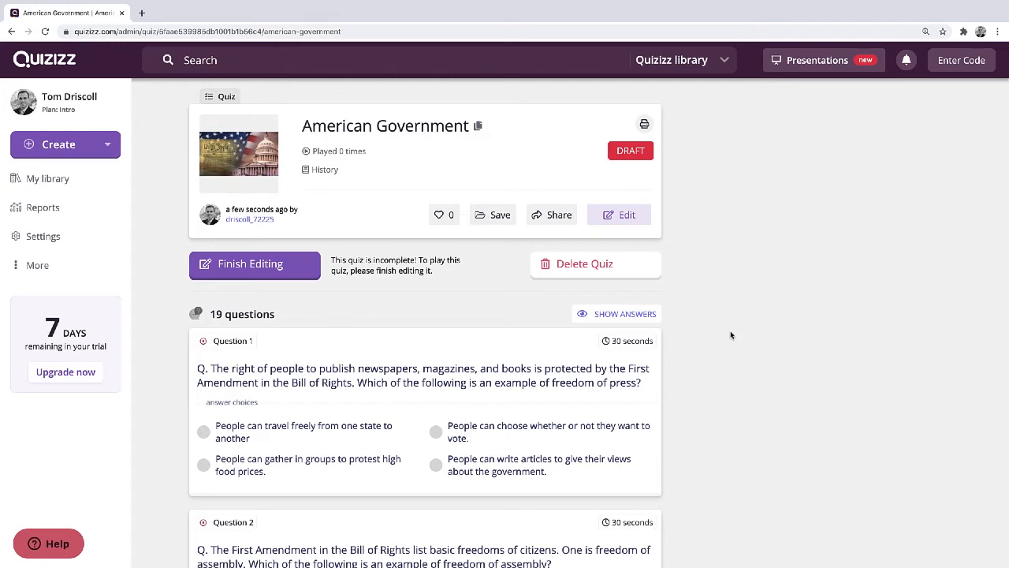
mouse_move(727, 376)
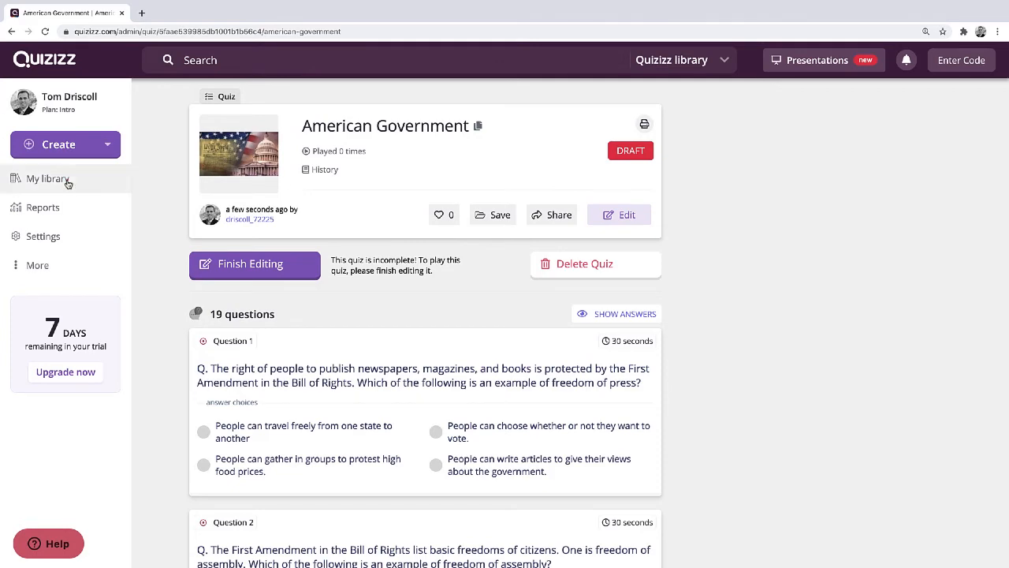
Open the American Government quiz from My library and show its live quiz modes.
left_click(48, 178)
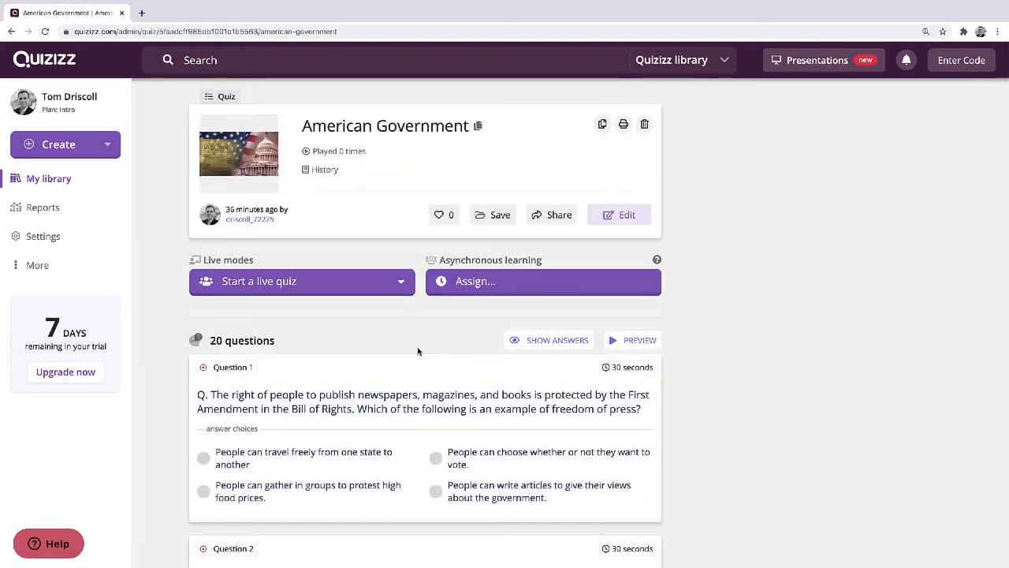
mouse_move(436, 335)
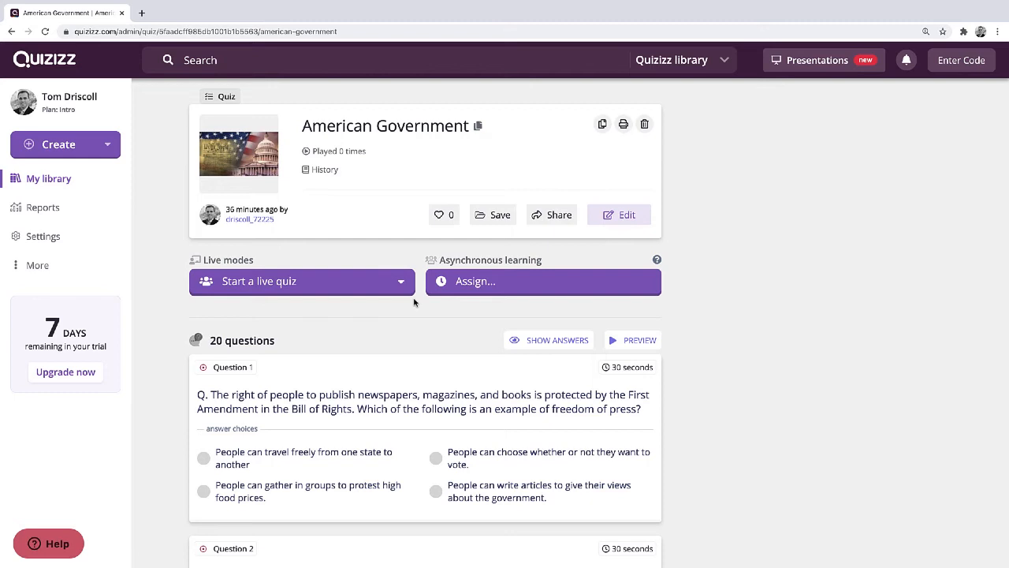
left_click(401, 281)
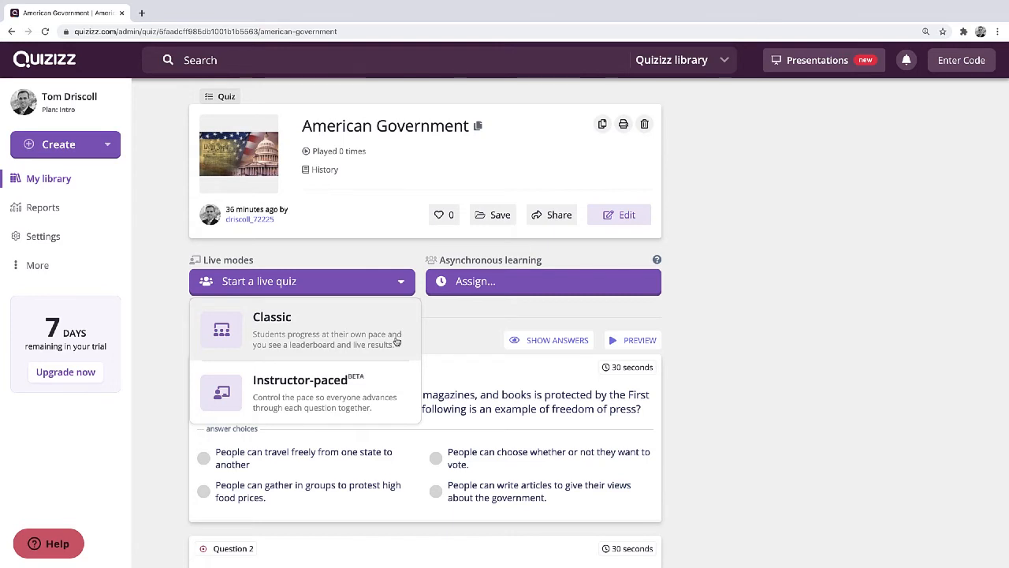
mouse_move(384, 393)
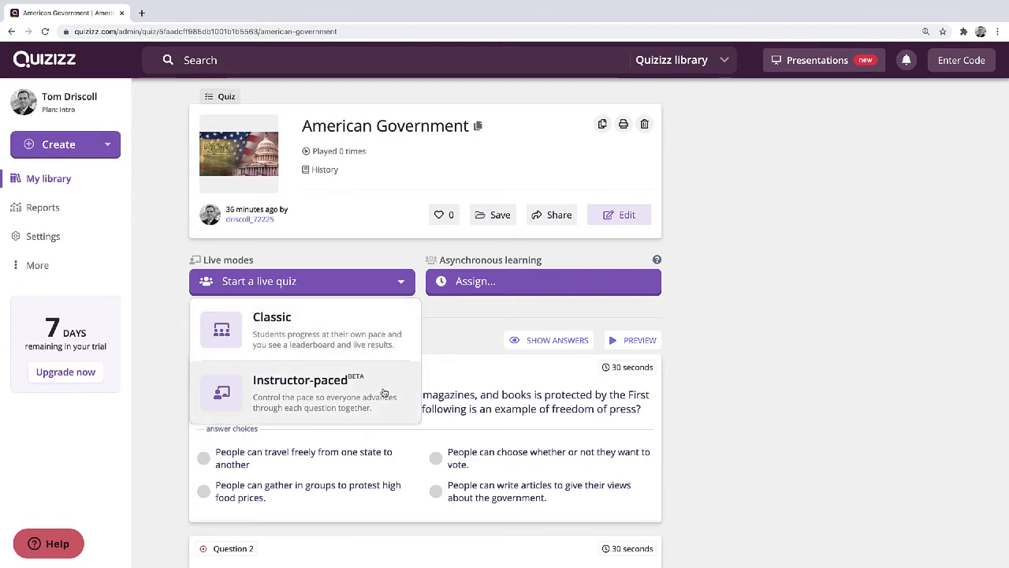
mouse_move(385, 392)
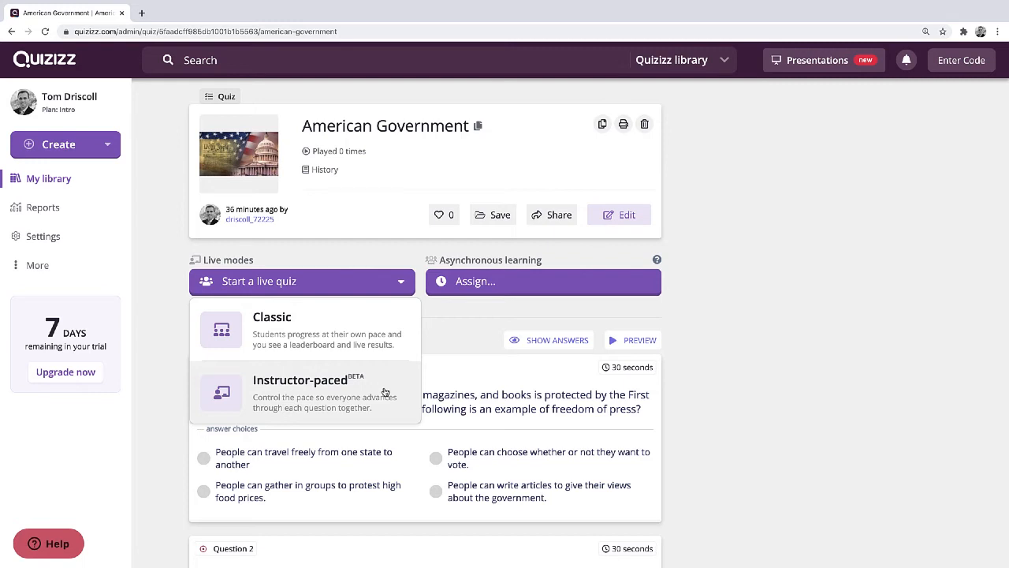
Open the Assign page for the 20-question American Government quiz.
left_click(736, 287)
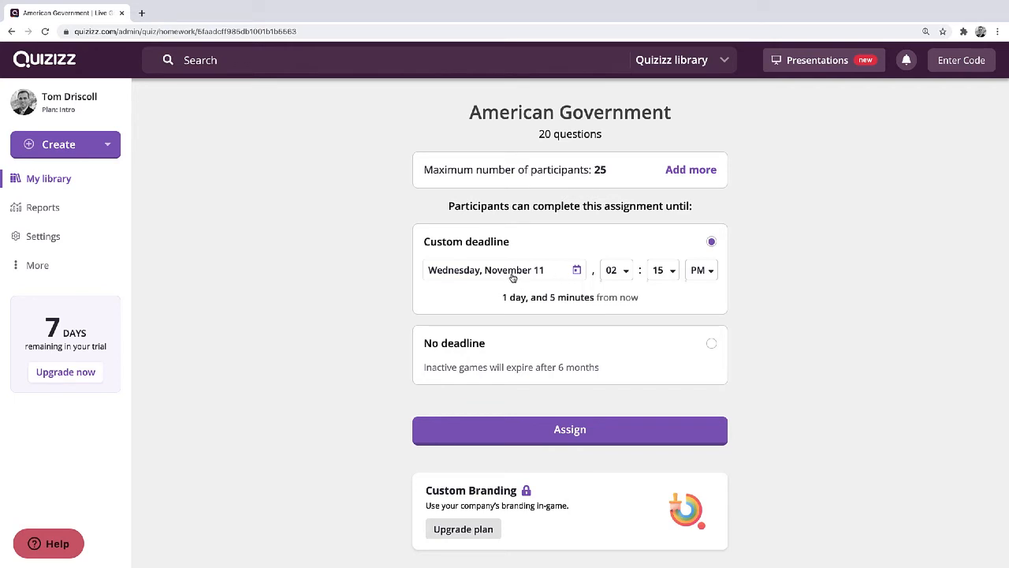
Choose No deadline and create the American Government assignment.
left_click(710, 343)
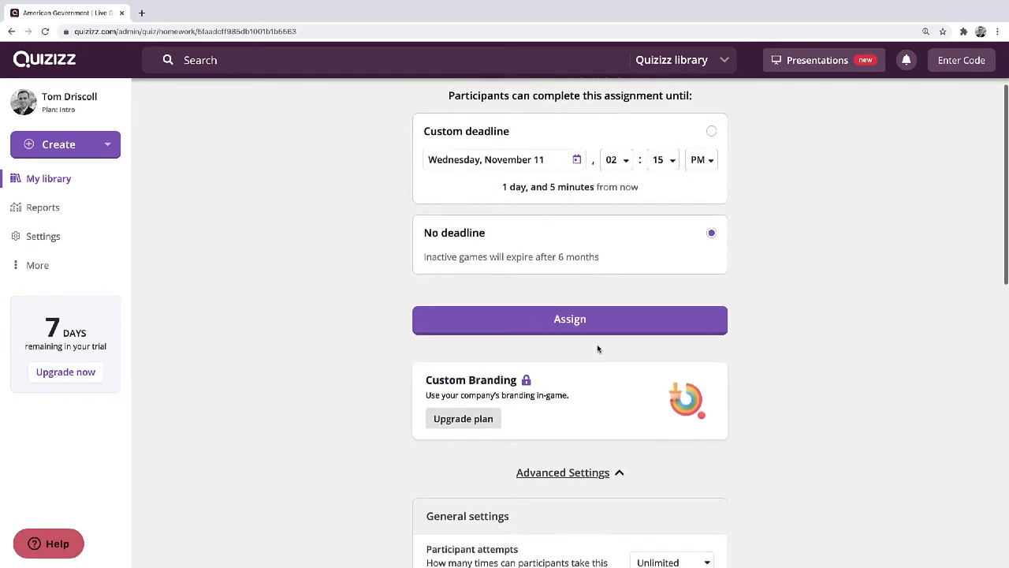
left_click(570, 318)
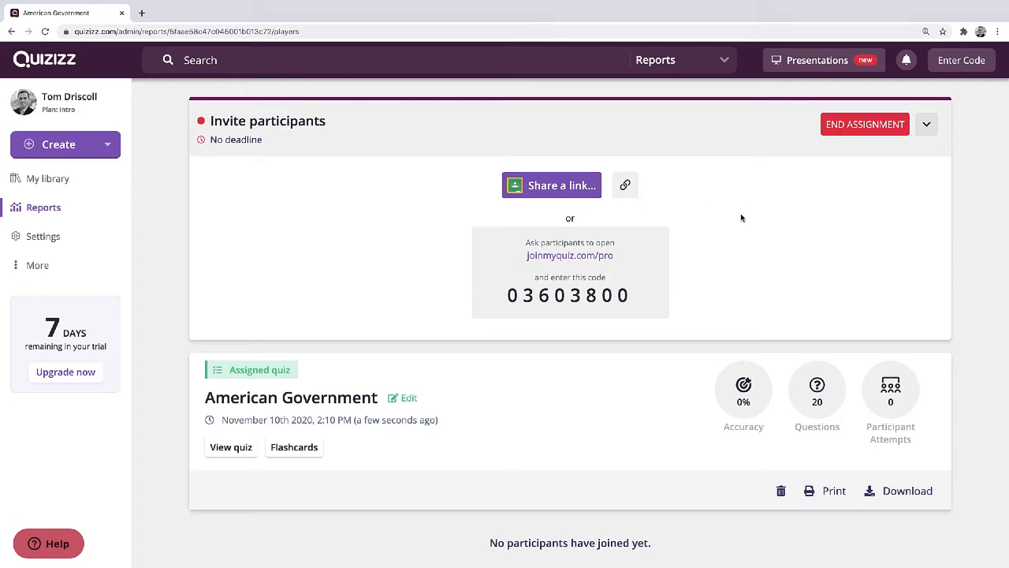
mouse_move(625, 184)
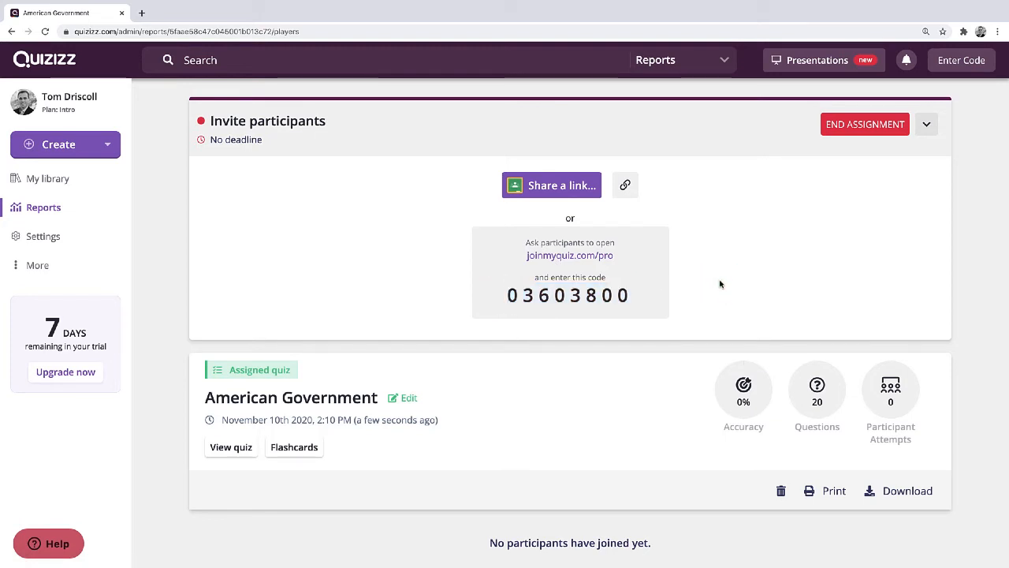
Copy the assignment's join link with the link icon.
left_click(626, 185)
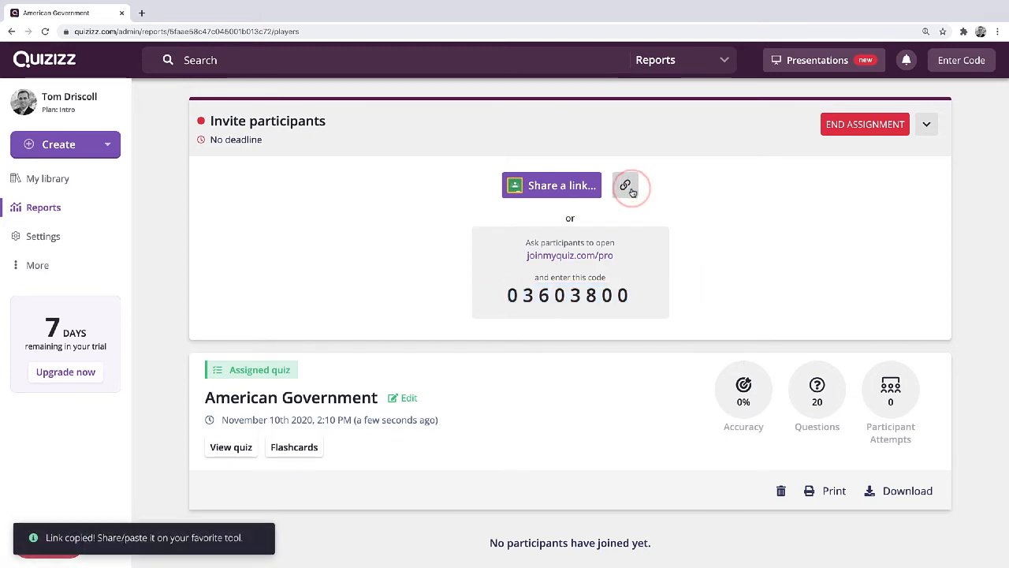
left_click(626, 185)
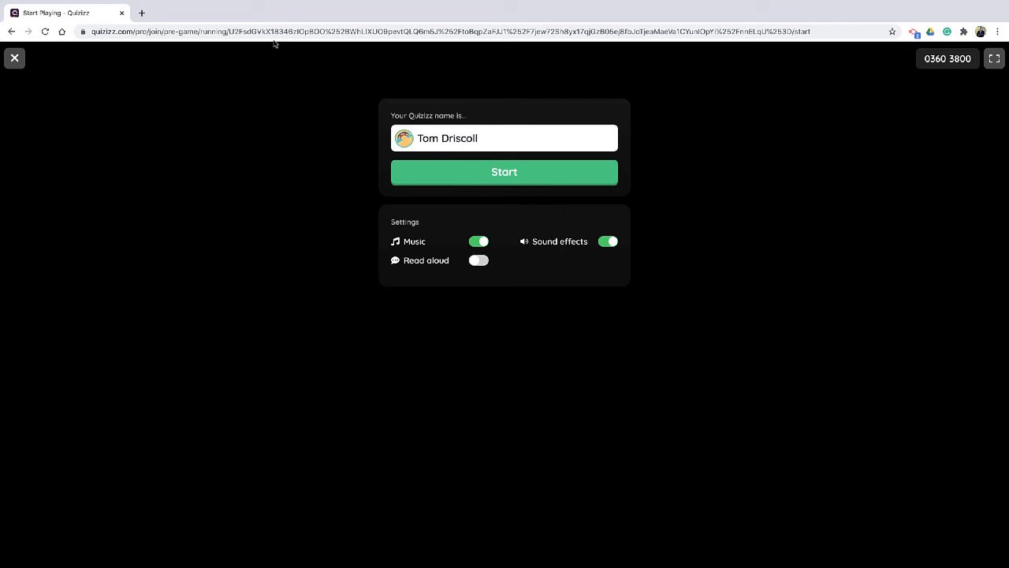
left_click(479, 261)
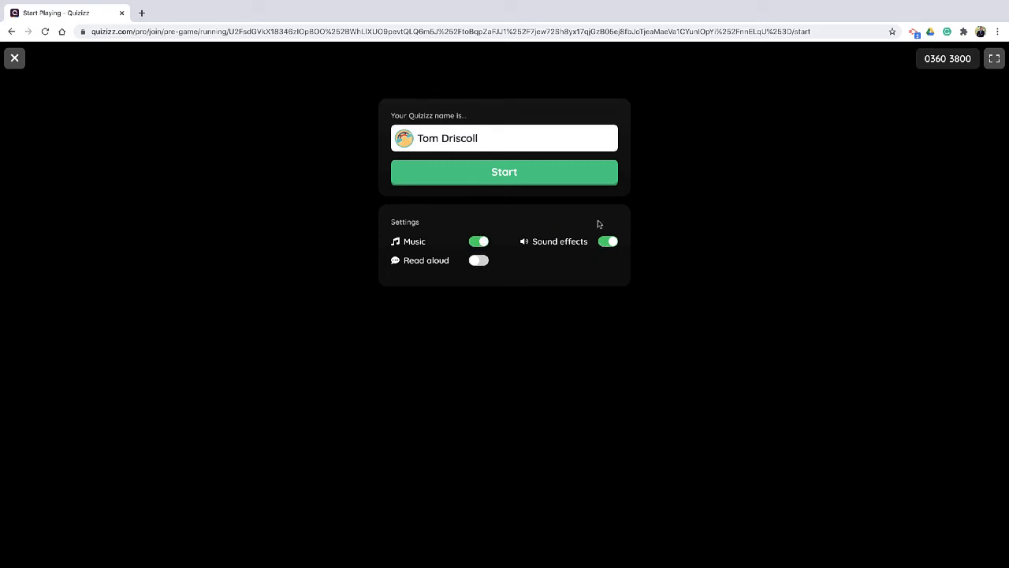
mouse_move(582, 212)
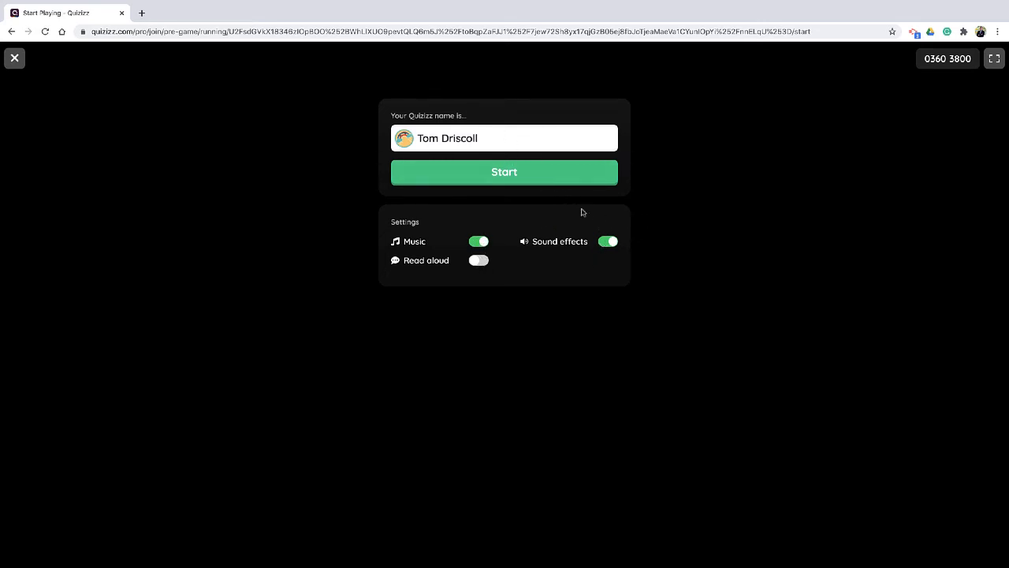
left_click(504, 172)
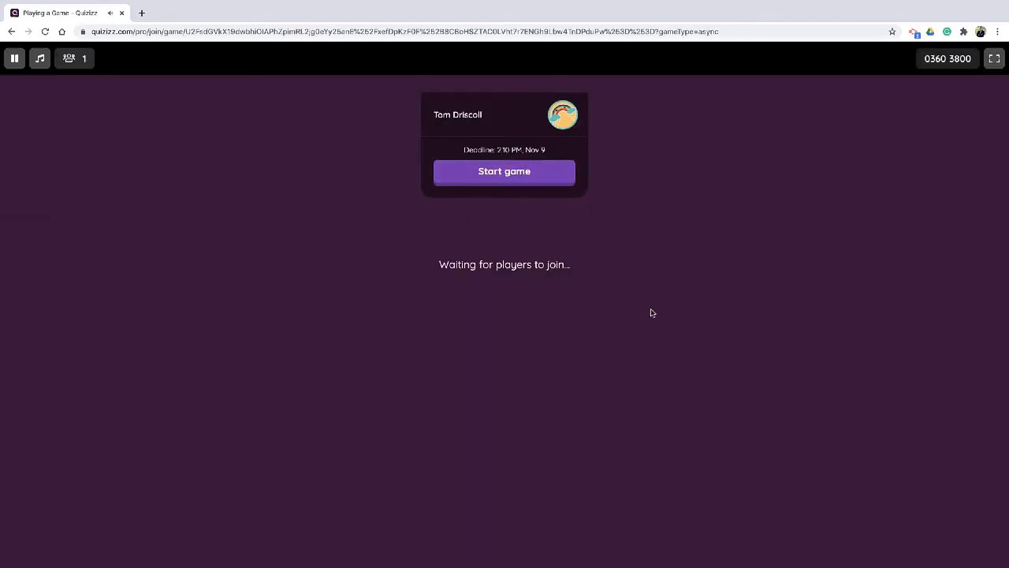
mouse_move(566, 301)
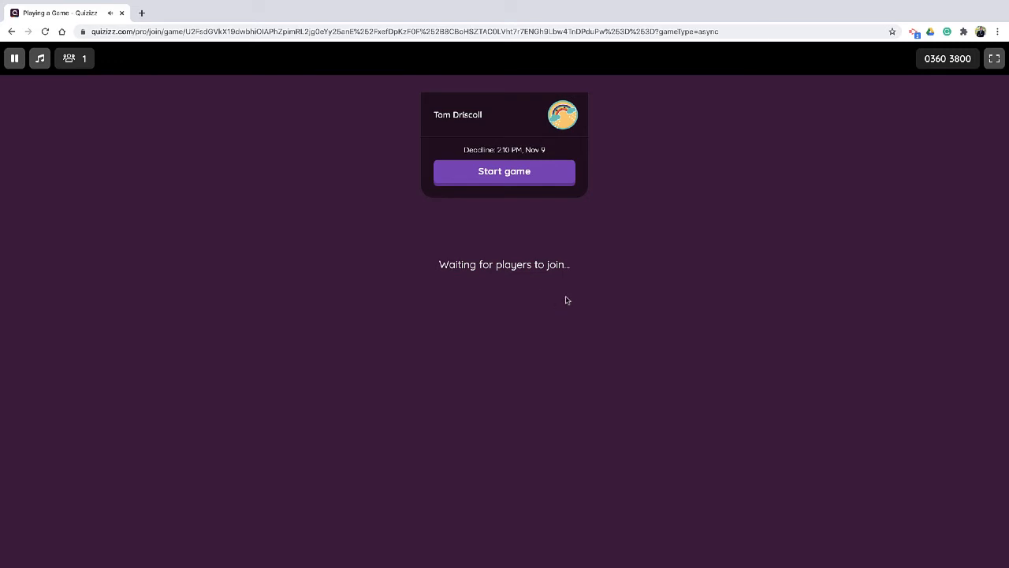
mouse_move(527, 255)
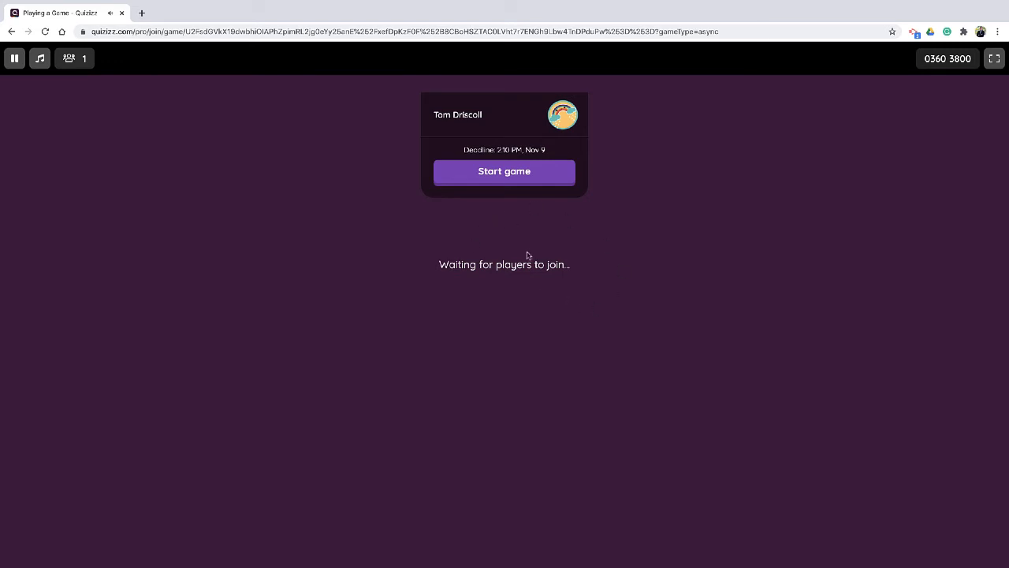
Start the government quiz and answer the veto override question with legislative checking executive.
left_click(503, 171)
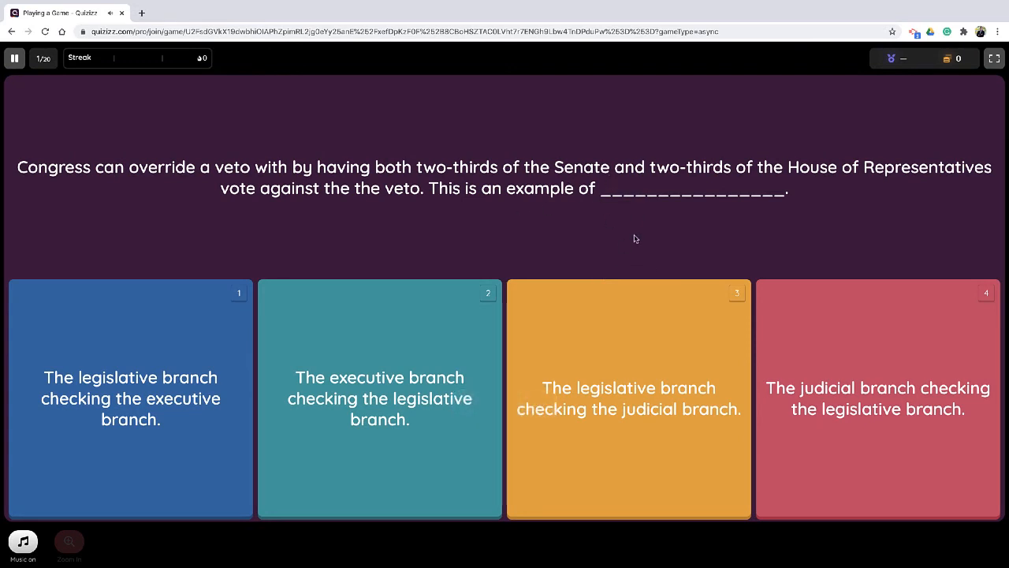
mouse_move(511, 198)
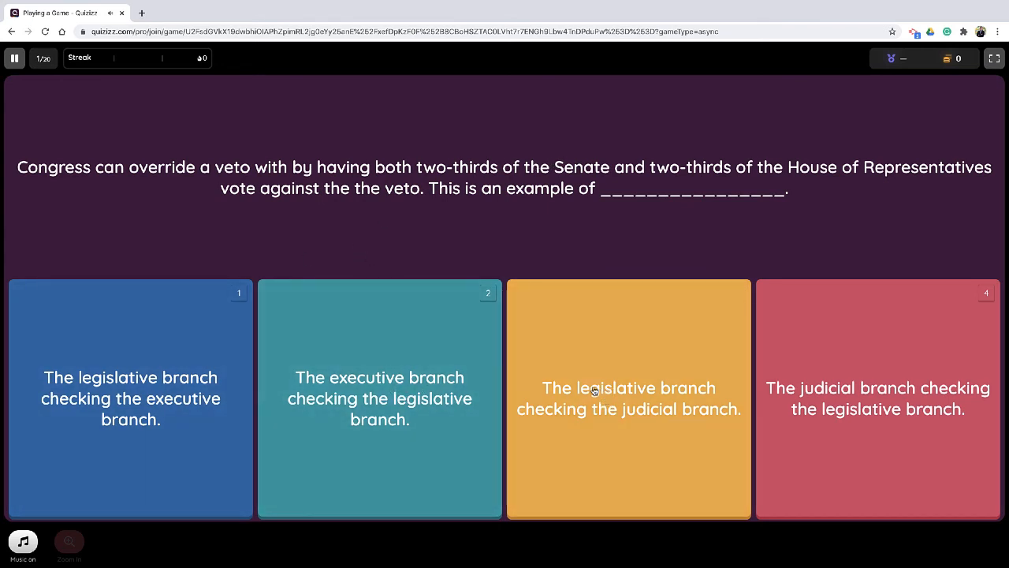
mouse_move(590, 381)
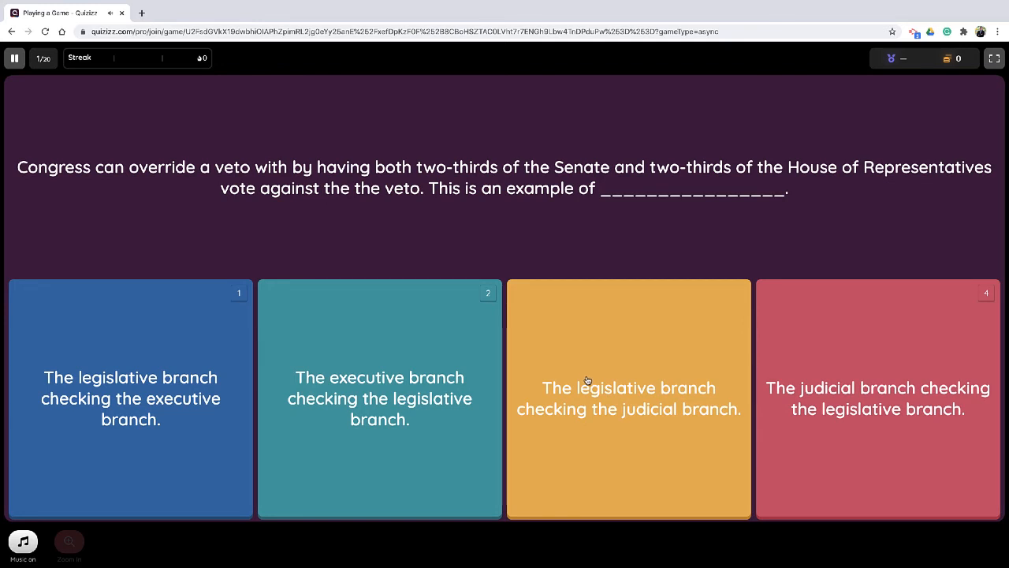
mouse_move(591, 381)
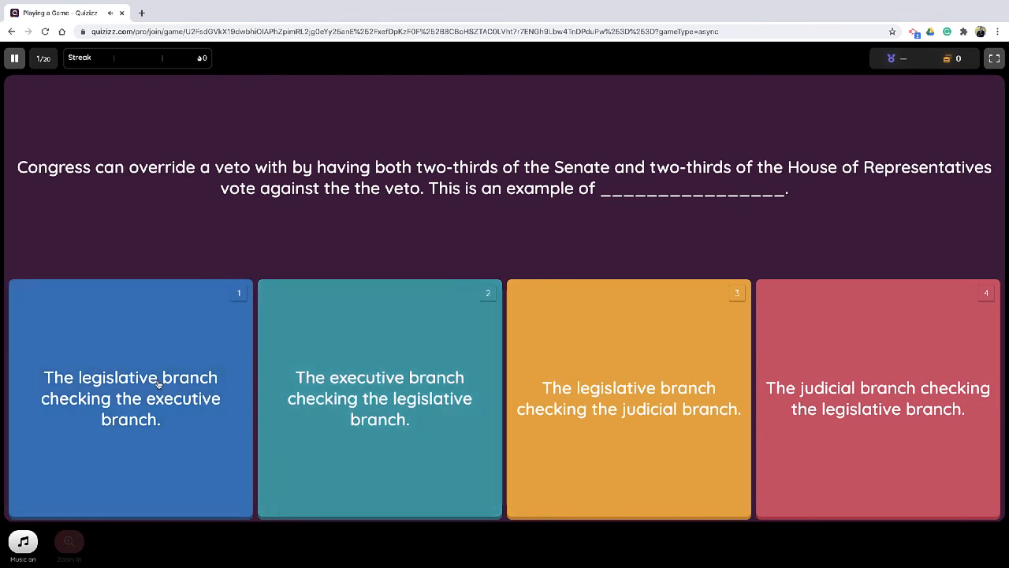
left_click(131, 398)
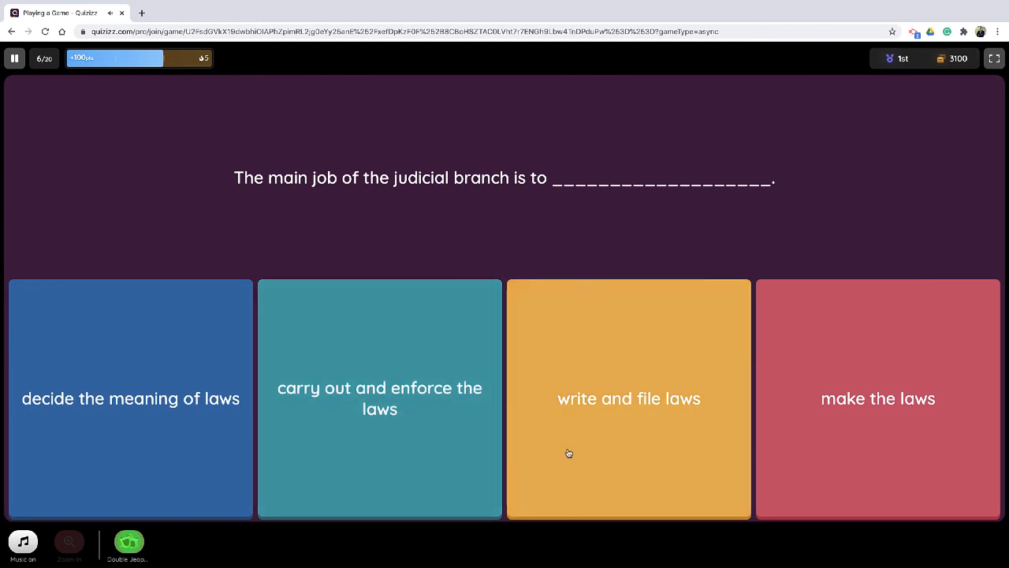
mouse_move(782, 458)
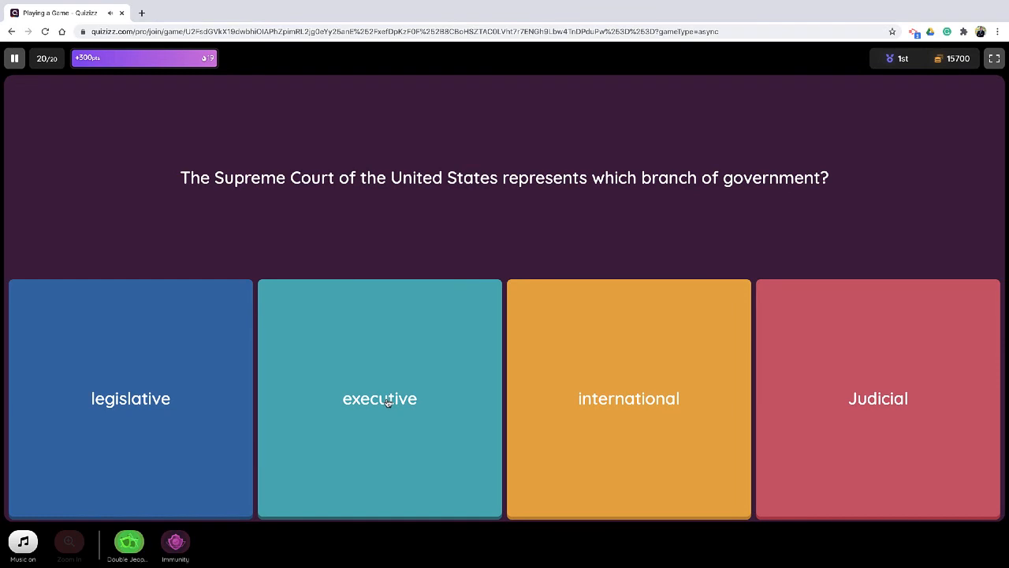
Activate Double Jeopardy after previewing Immunity, then answer the Supreme Court question with Judicial.
left_click(129, 543)
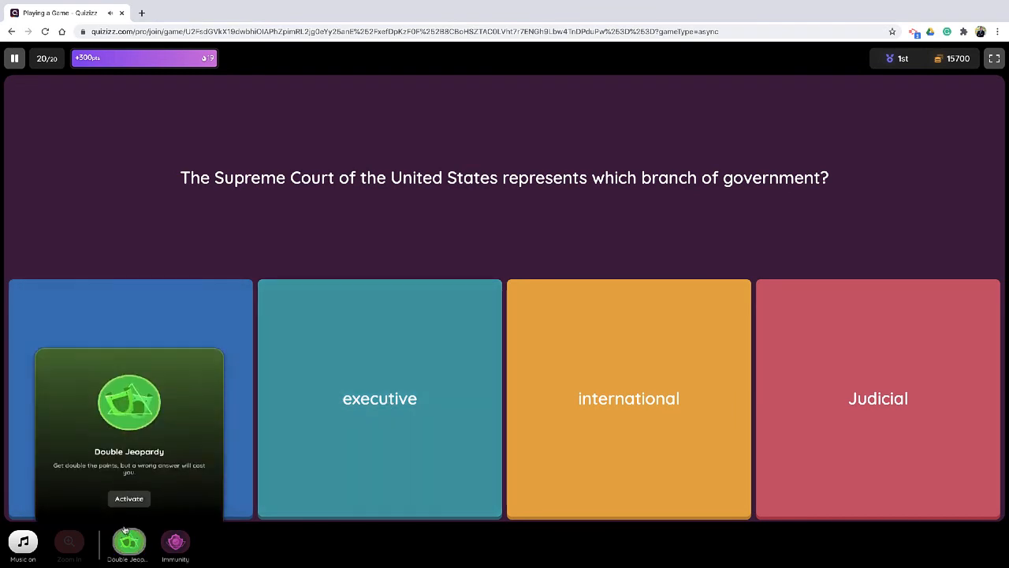
left_click(175, 542)
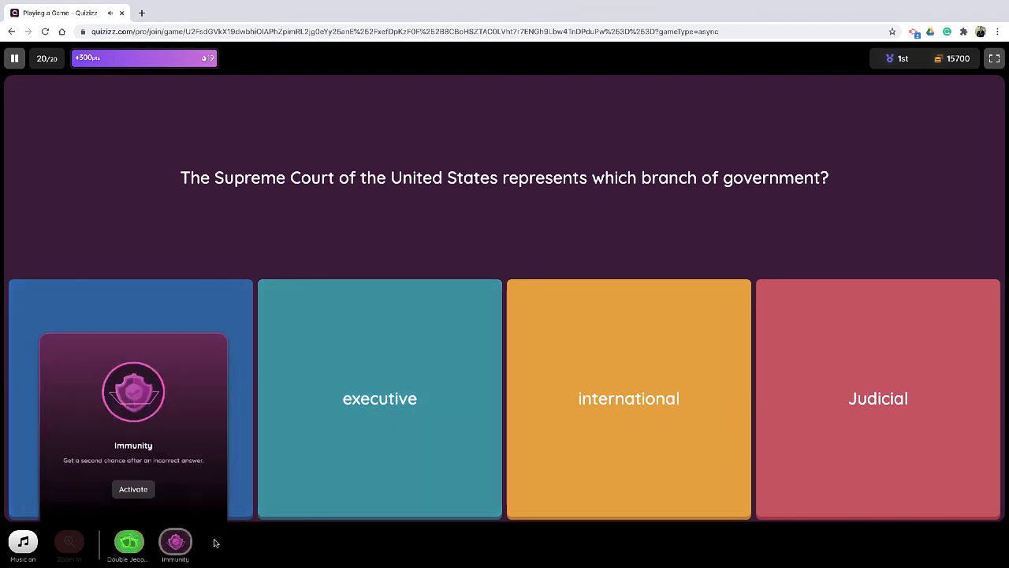
left_click(129, 543)
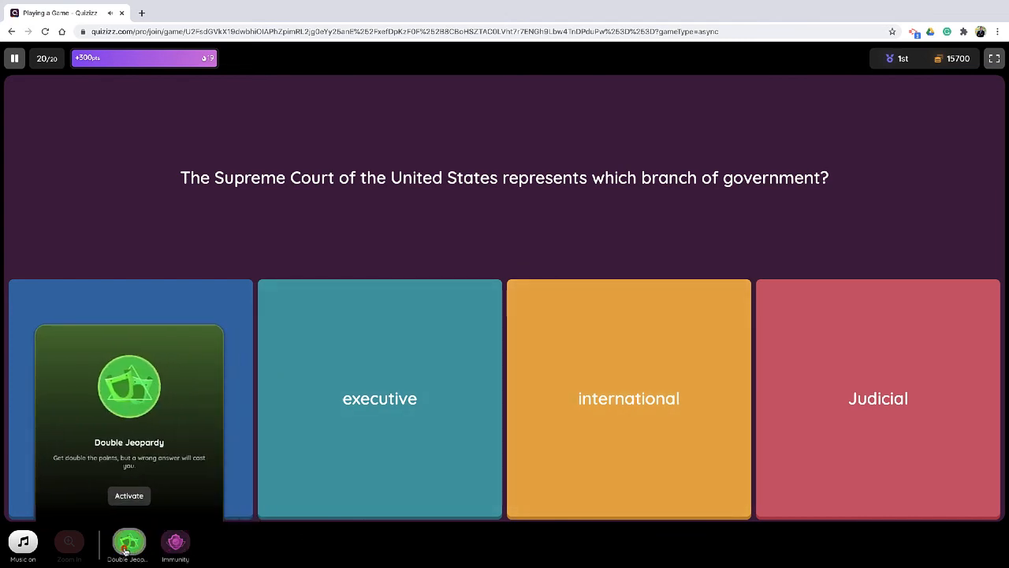
left_click(128, 495)
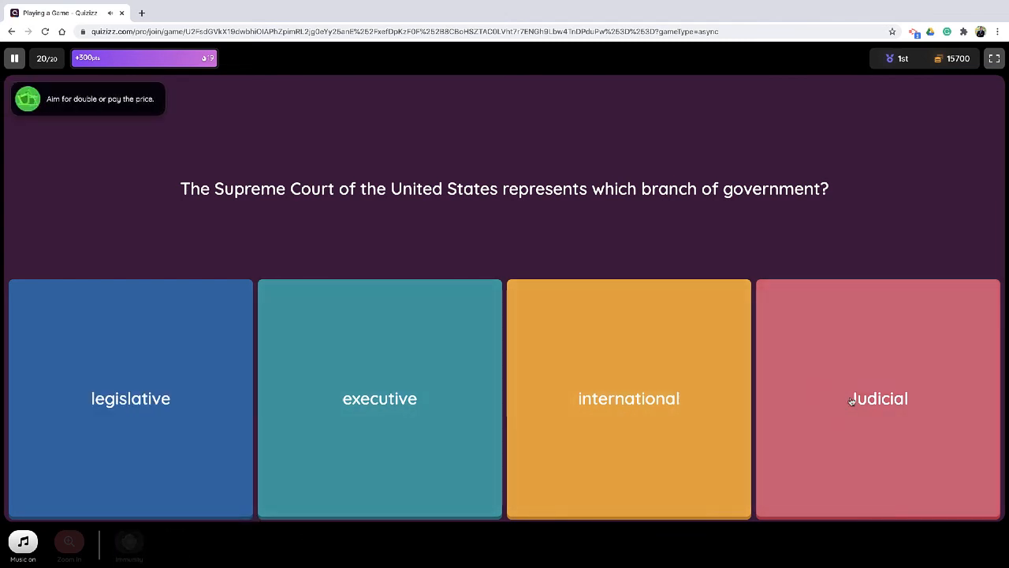
left_click(878, 398)
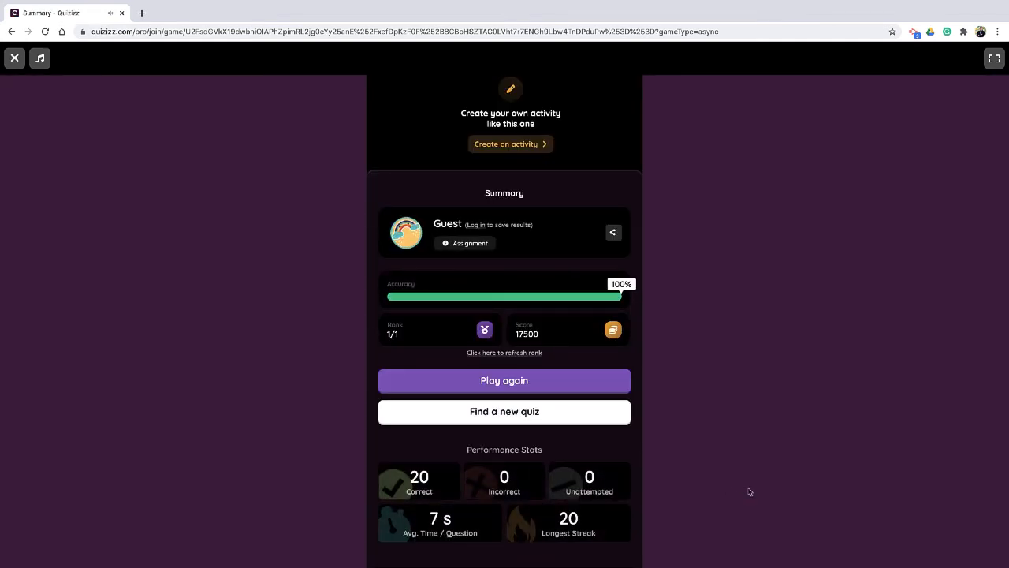
mouse_move(811, 480)
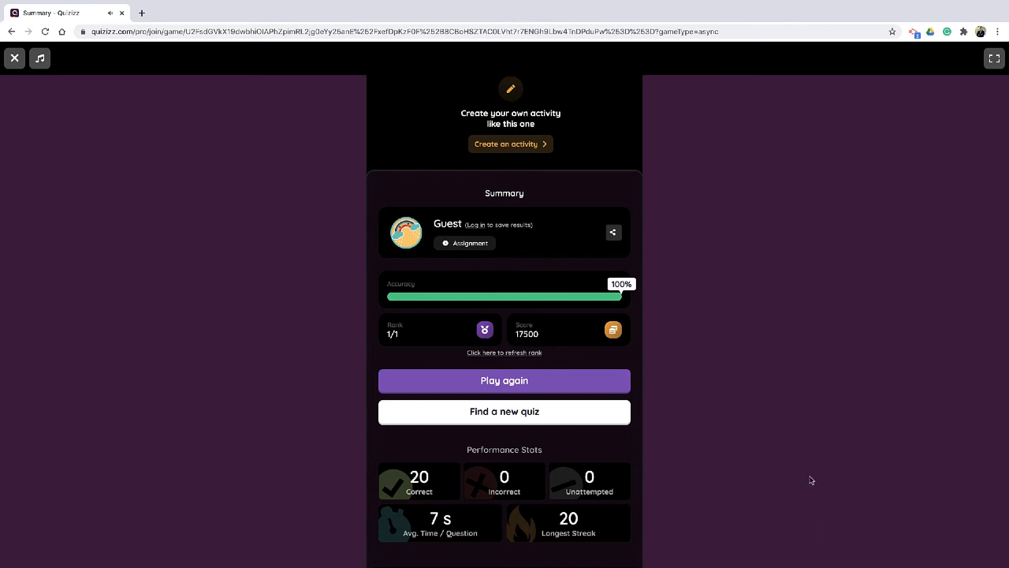
mouse_move(764, 370)
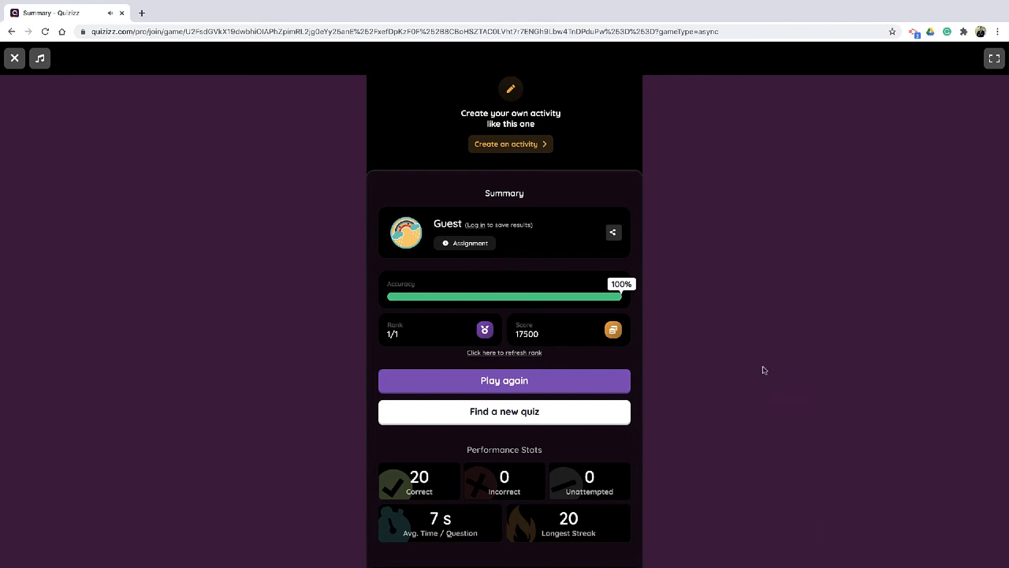
Scroll the summary past Performance Stats down to the Review Questions list.
scroll("down", 3)
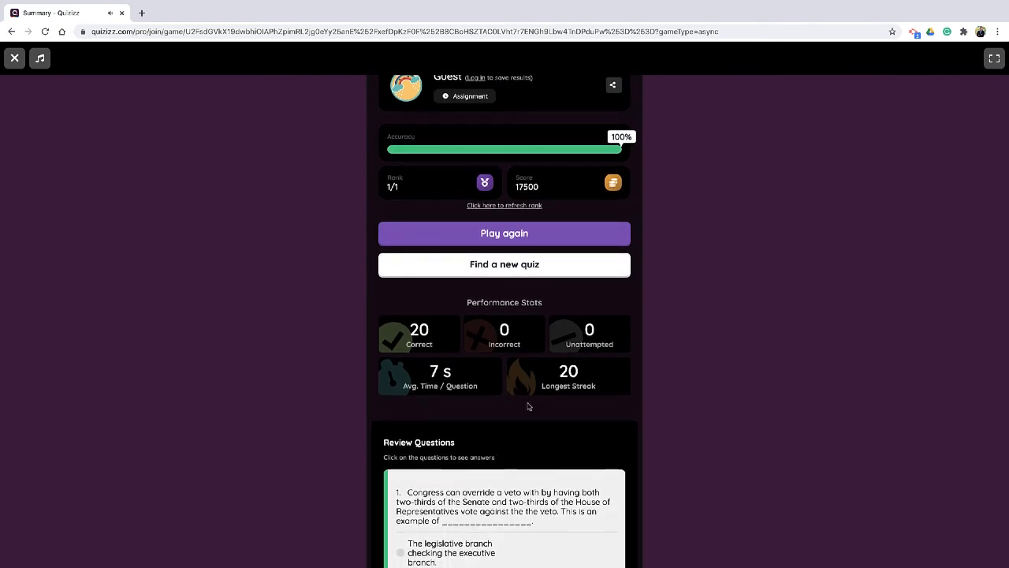
scroll("down", 3)
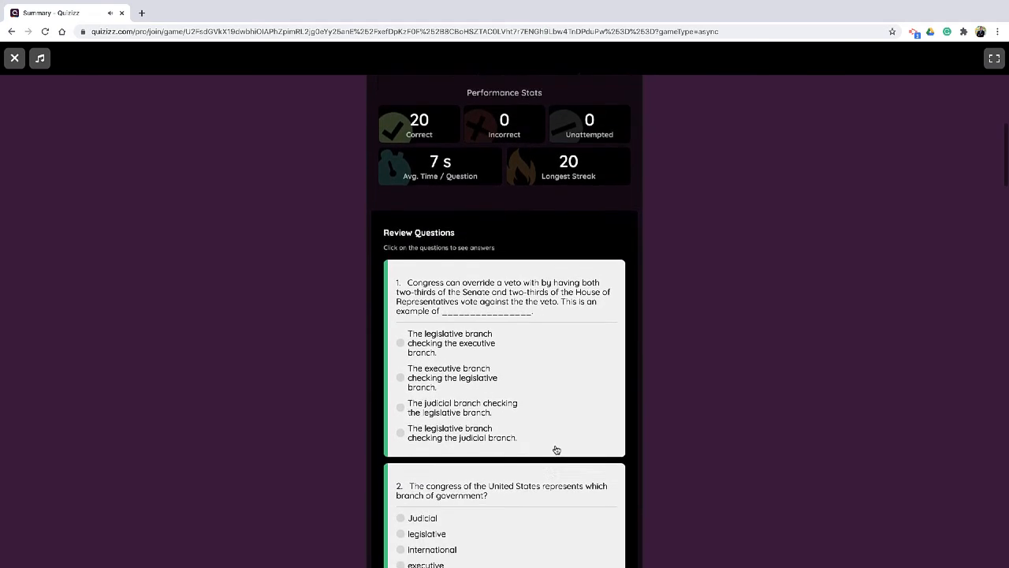
scroll("down", 3)
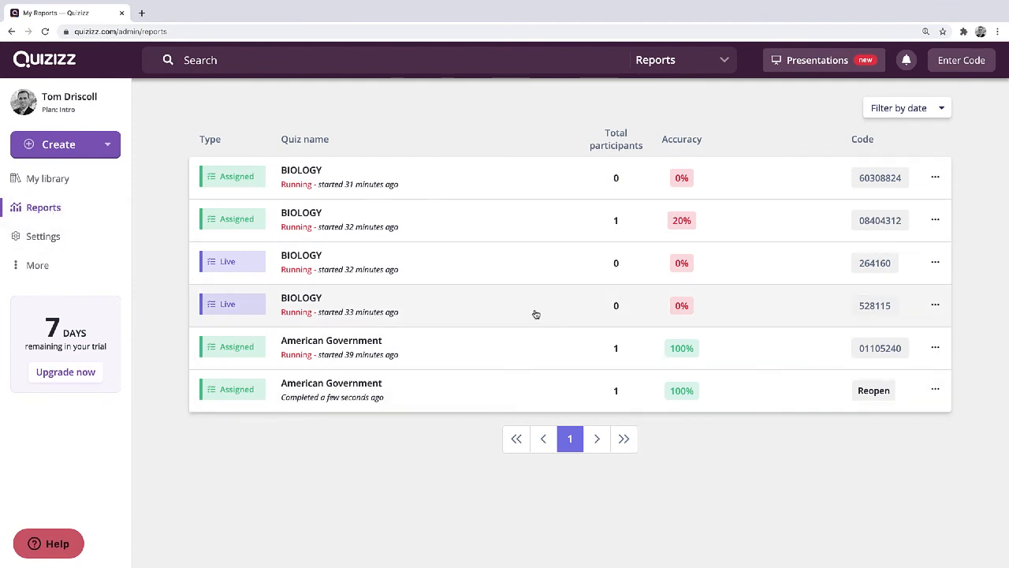
mouse_move(430, 317)
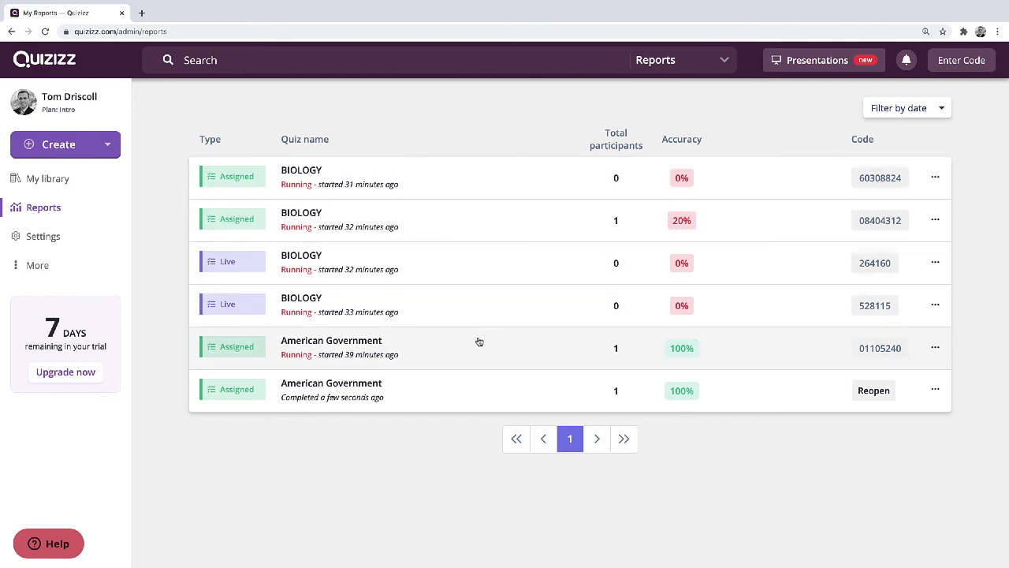
mouse_move(351, 382)
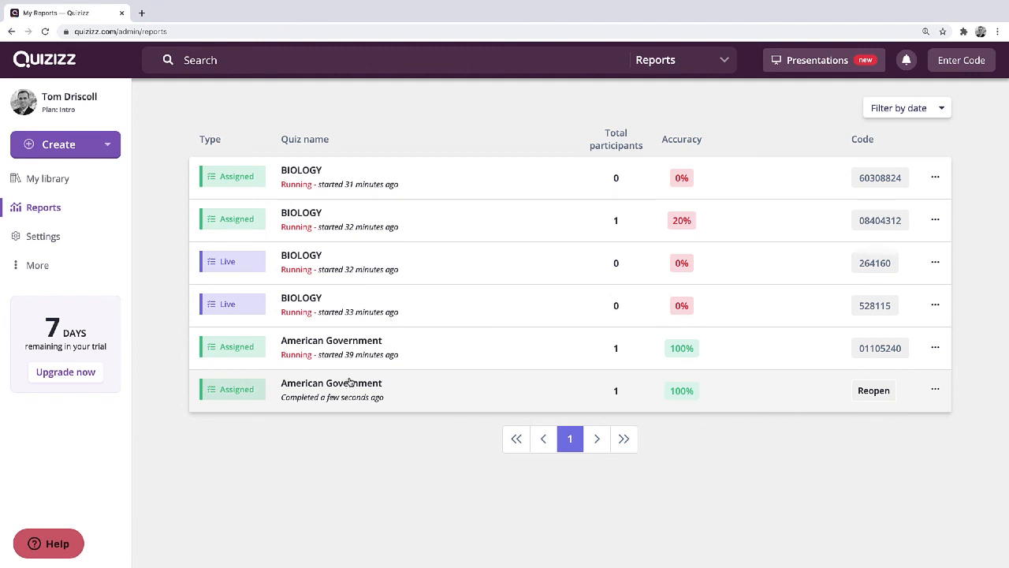
Open the Completed American Government row in Reports.
left_click(332, 390)
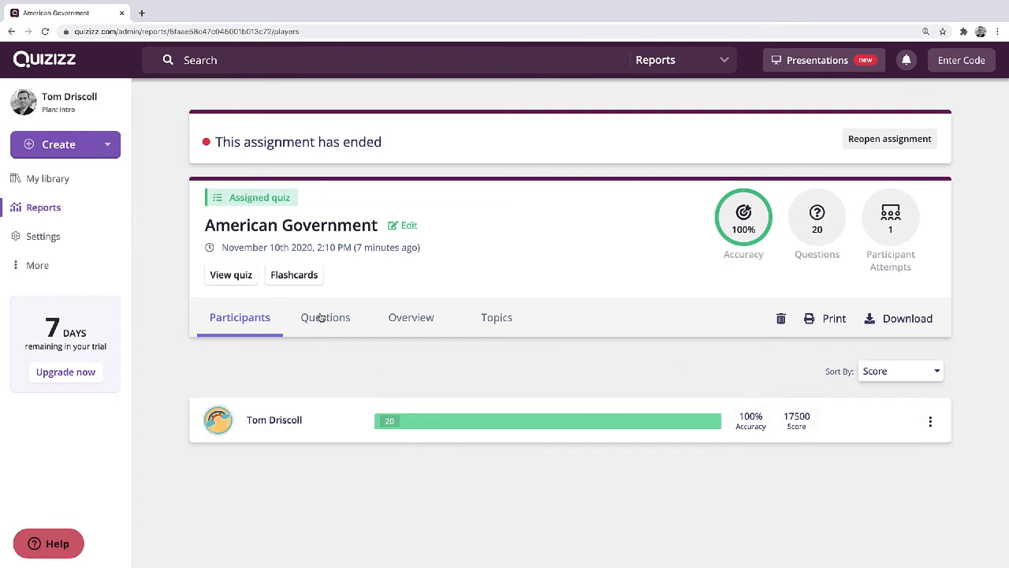
Toggle between the Questions and Topics tabs of the report, finishing on Topics.
left_click(325, 317)
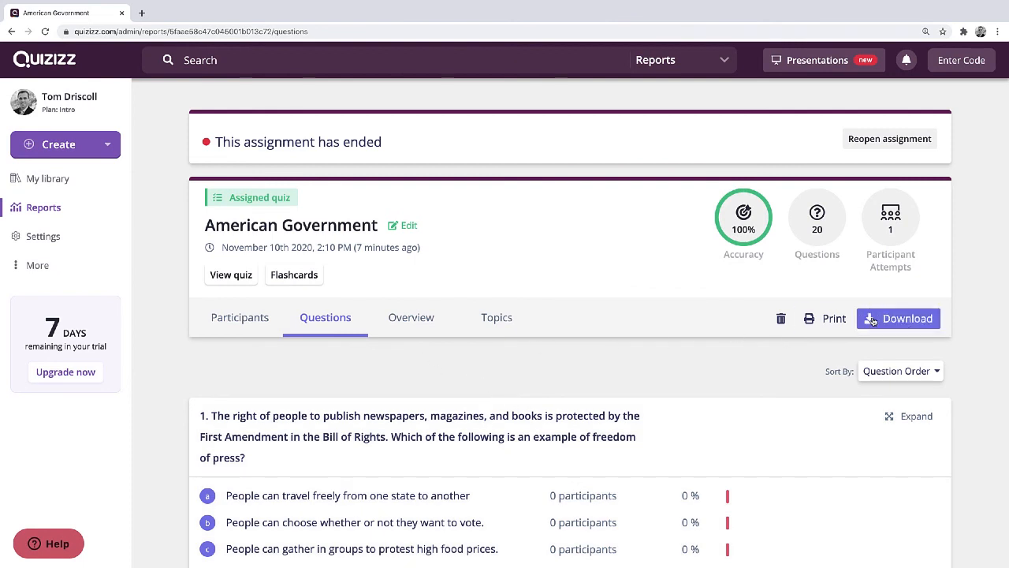
mouse_move(739, 353)
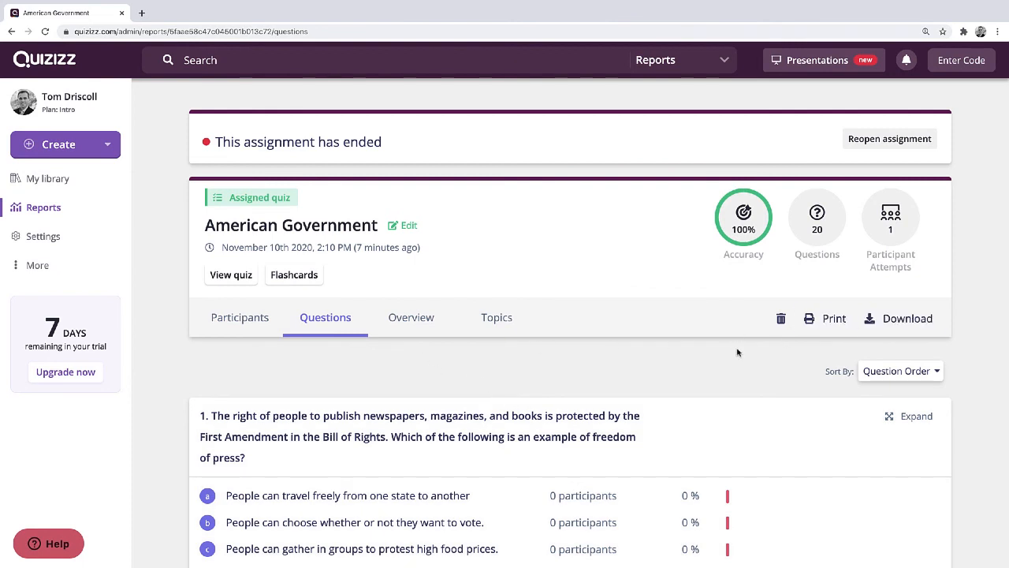
left_click(496, 317)
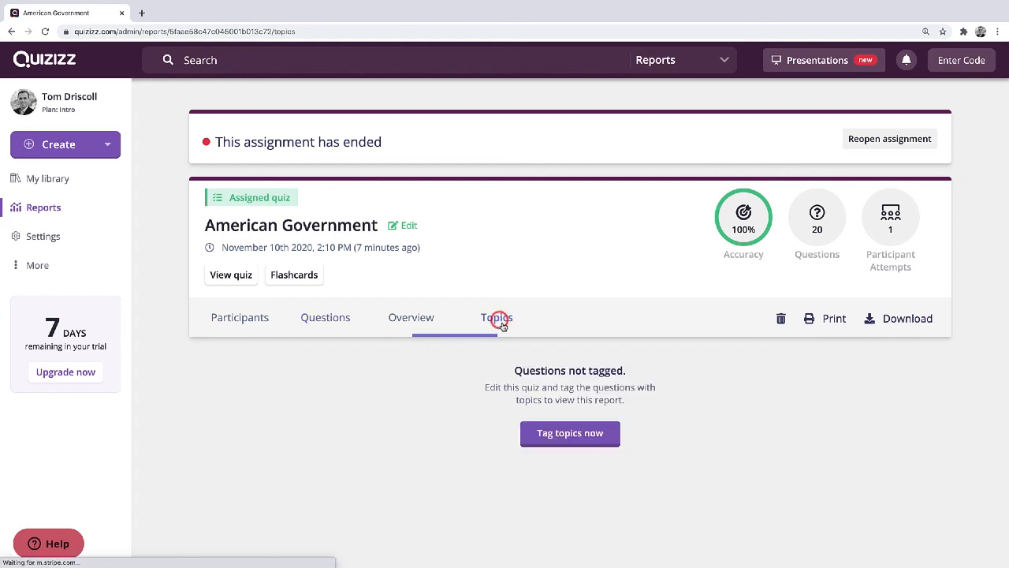
left_click(497, 317)
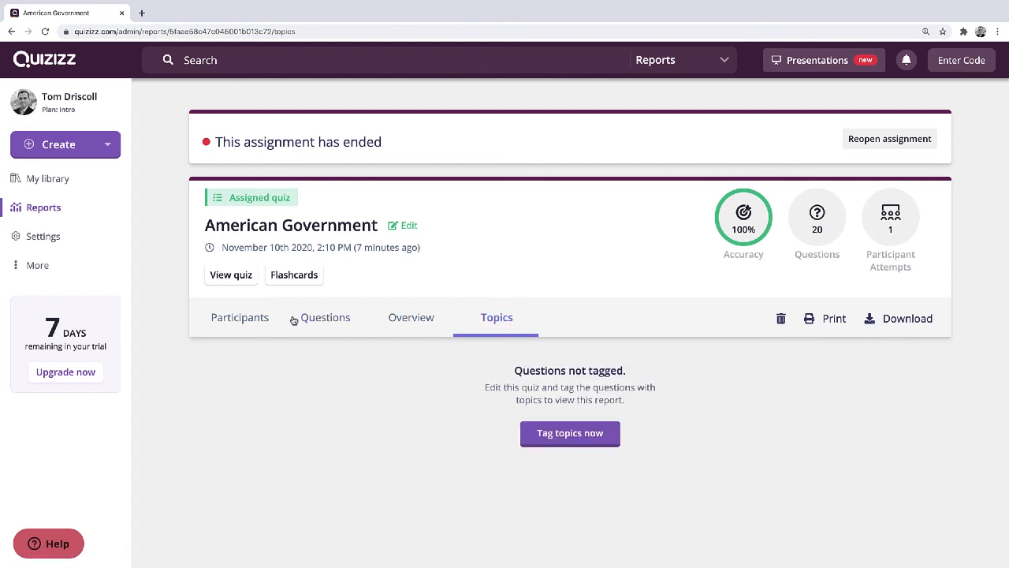
left_click(325, 317)
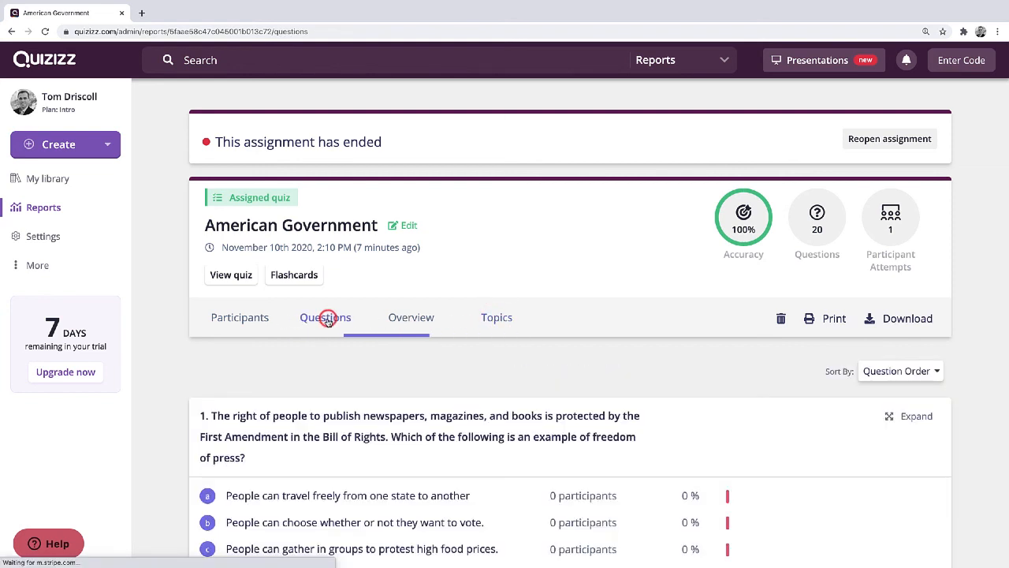
left_click(325, 317)
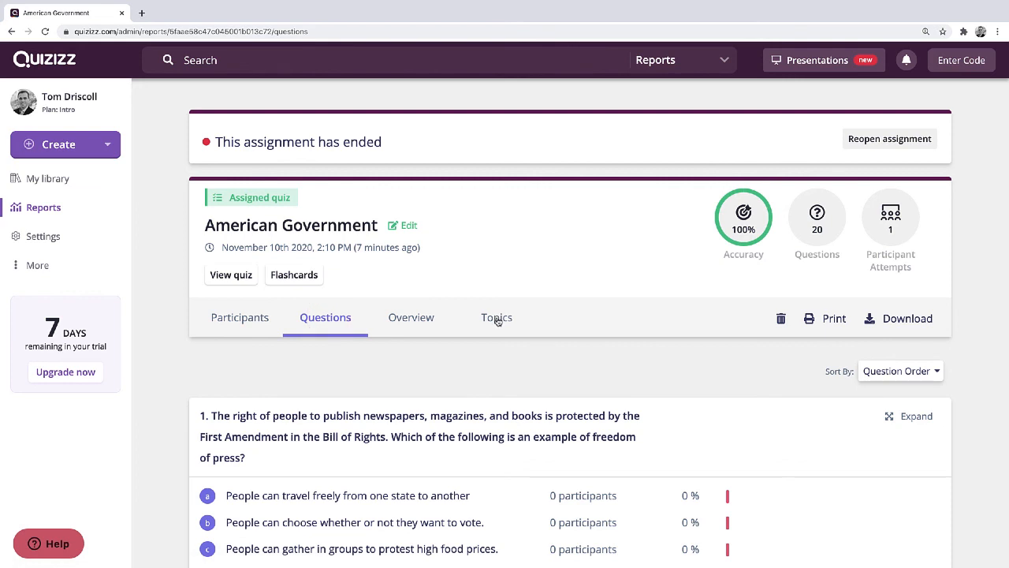
left_click(496, 317)
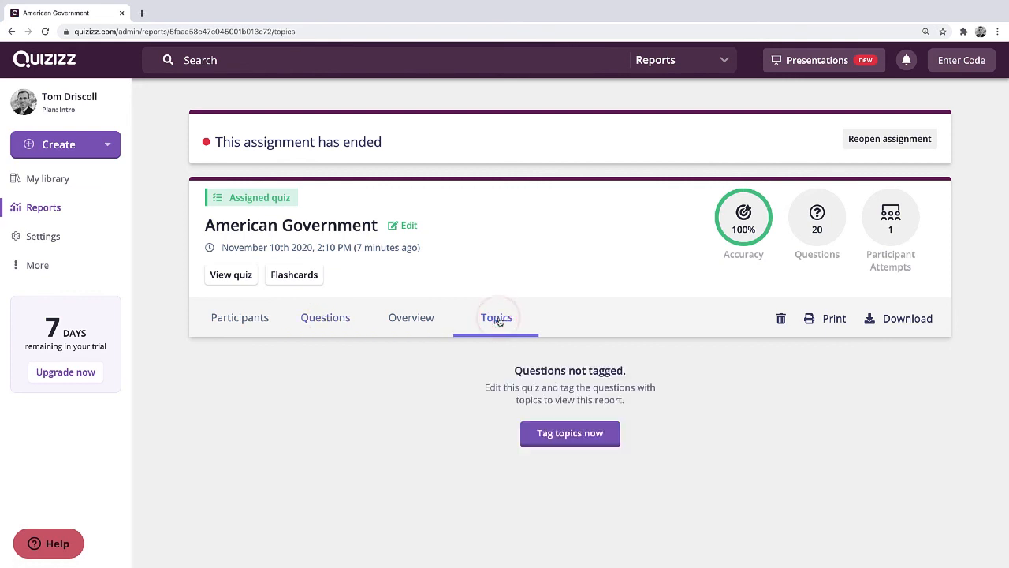